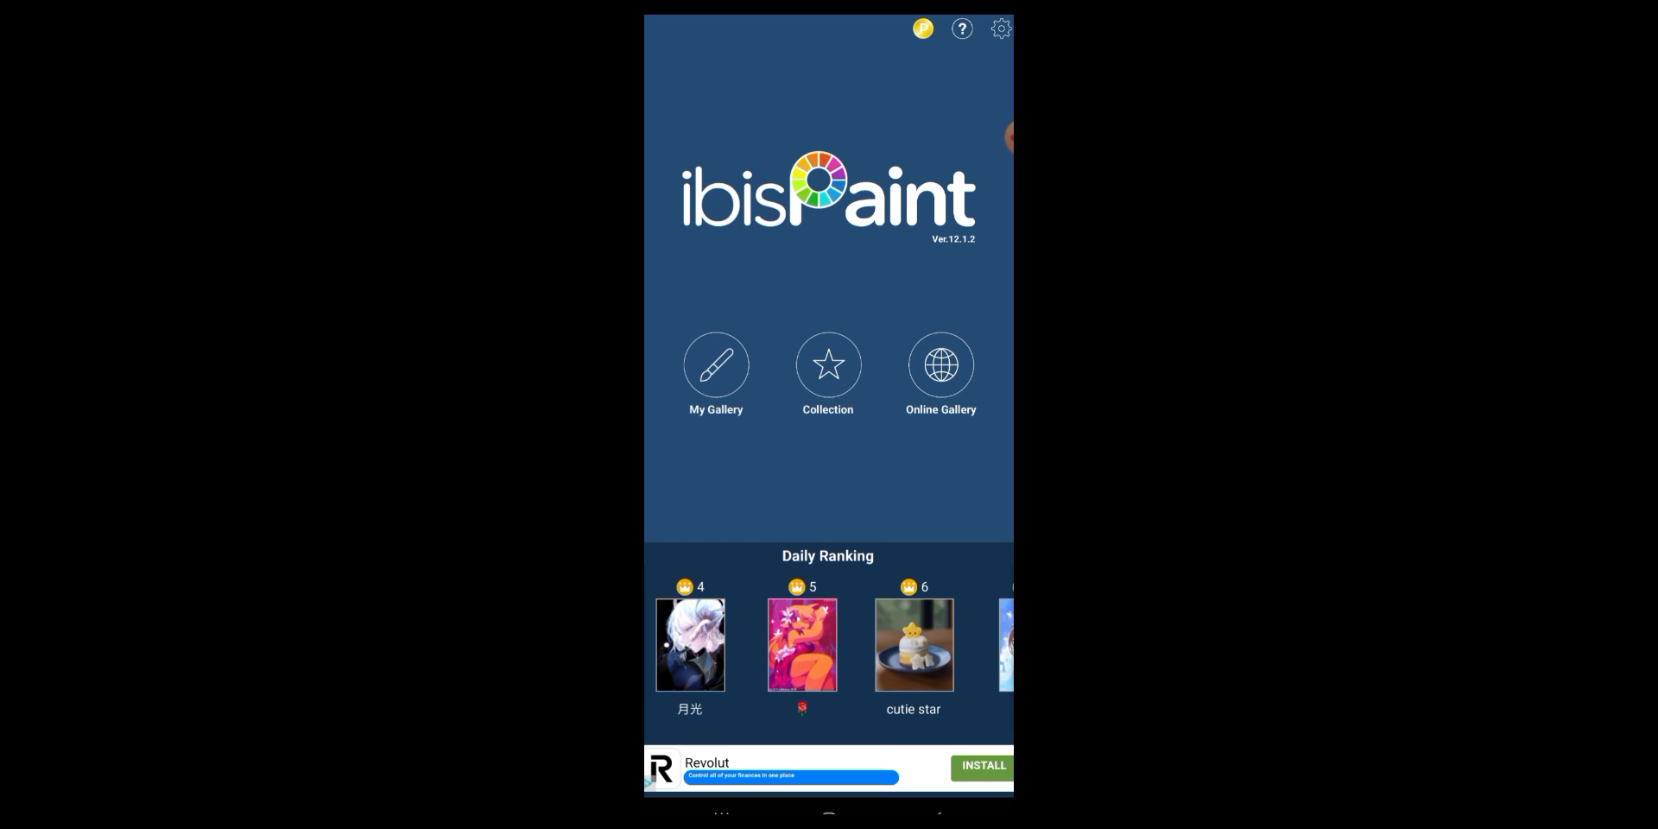
- Add a new canvas from My Gallery sized 1280 × 620
scroll("left", 3)
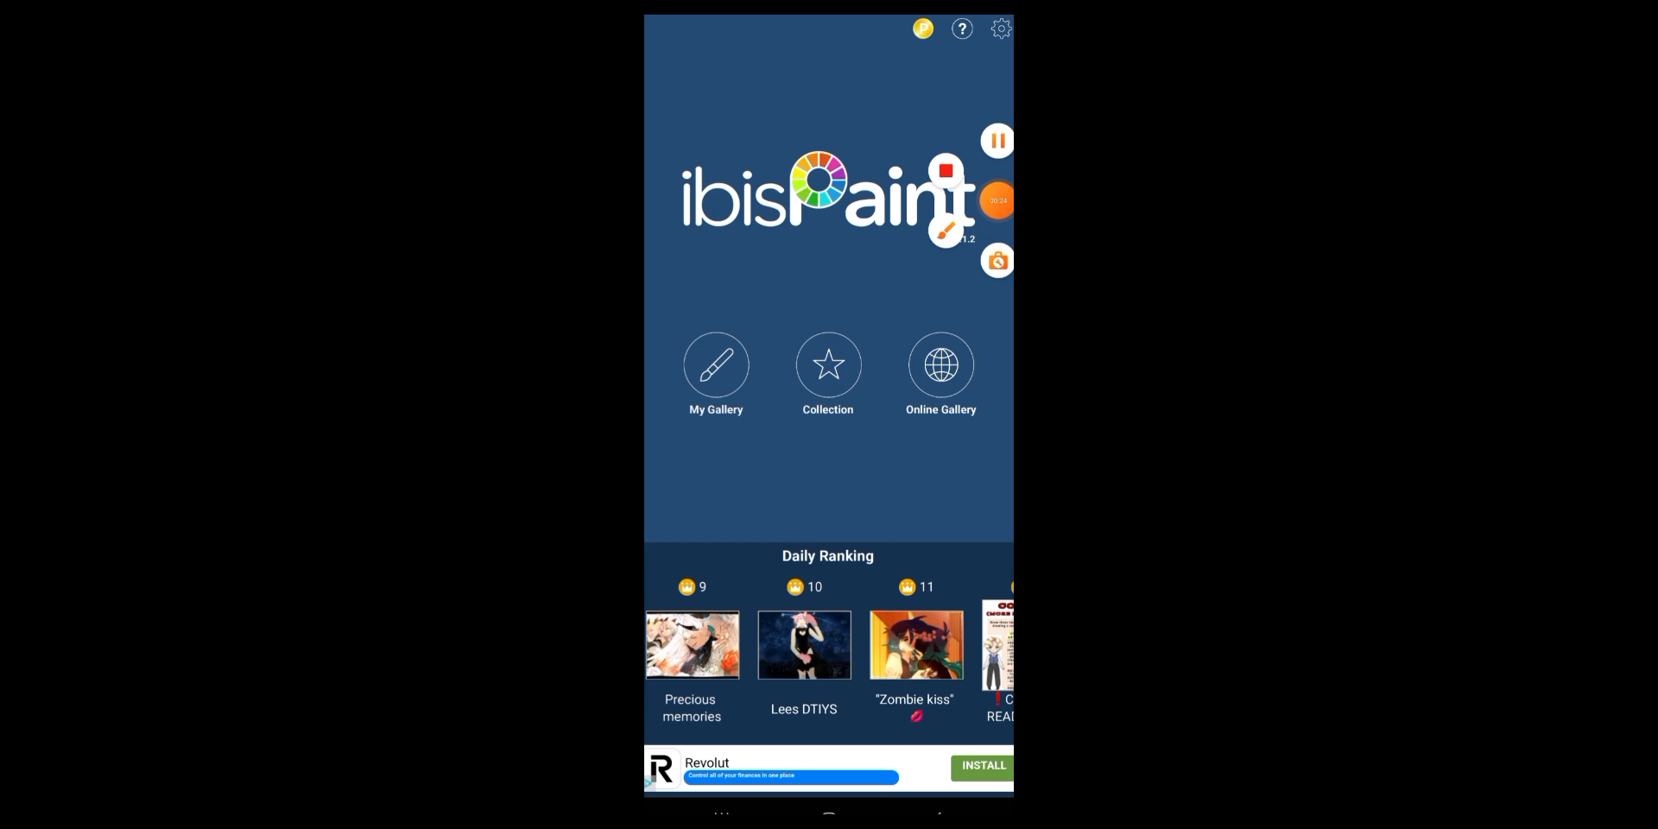
left_click(716, 364)
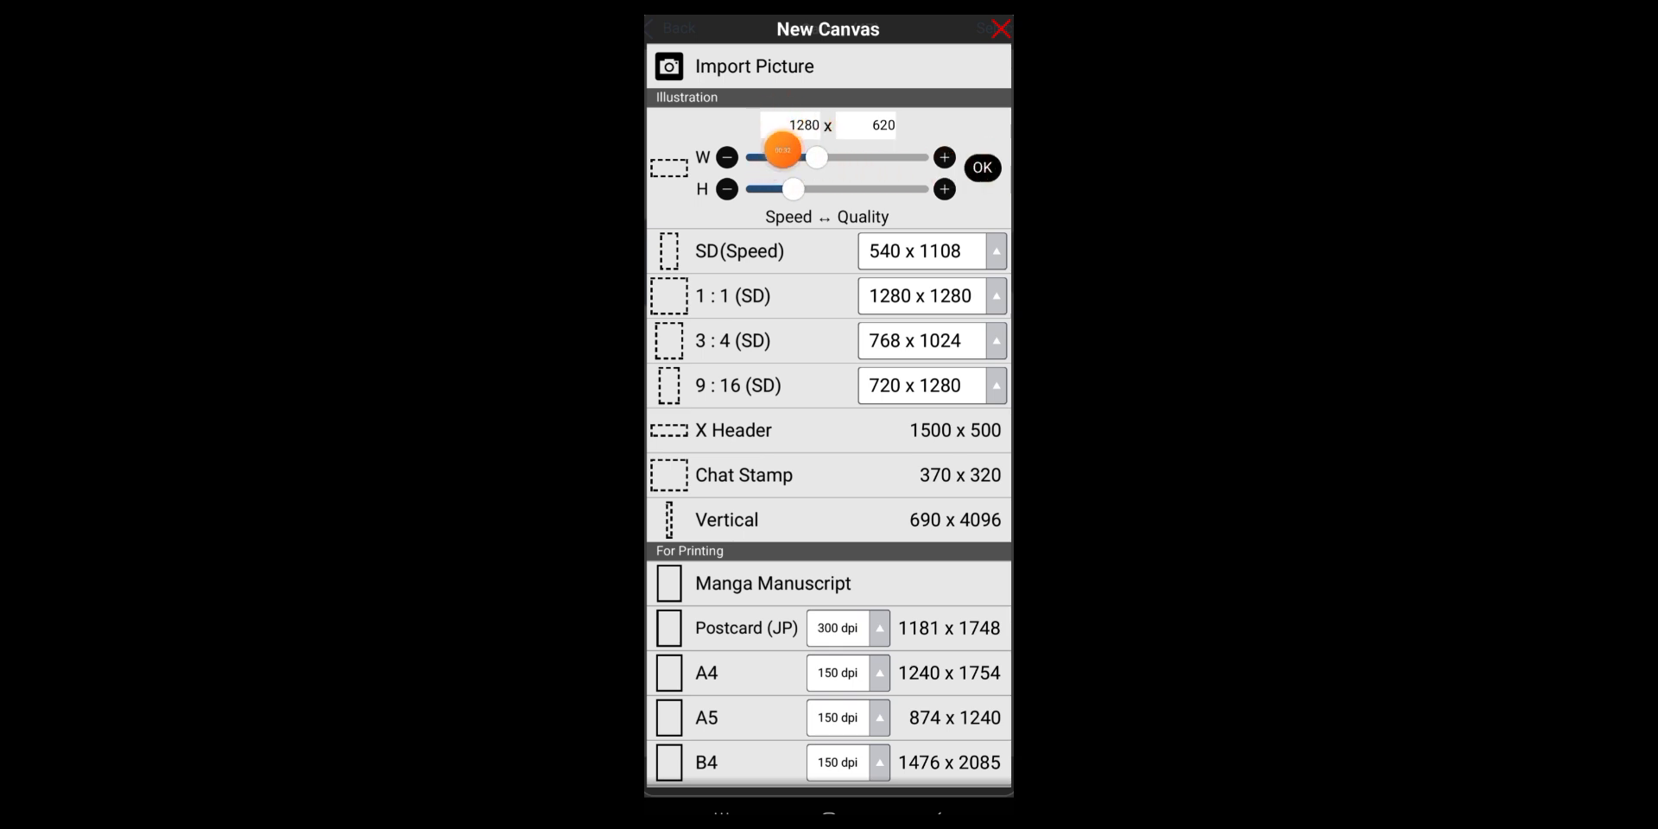
left_click_drag(784, 149, 774, 150)
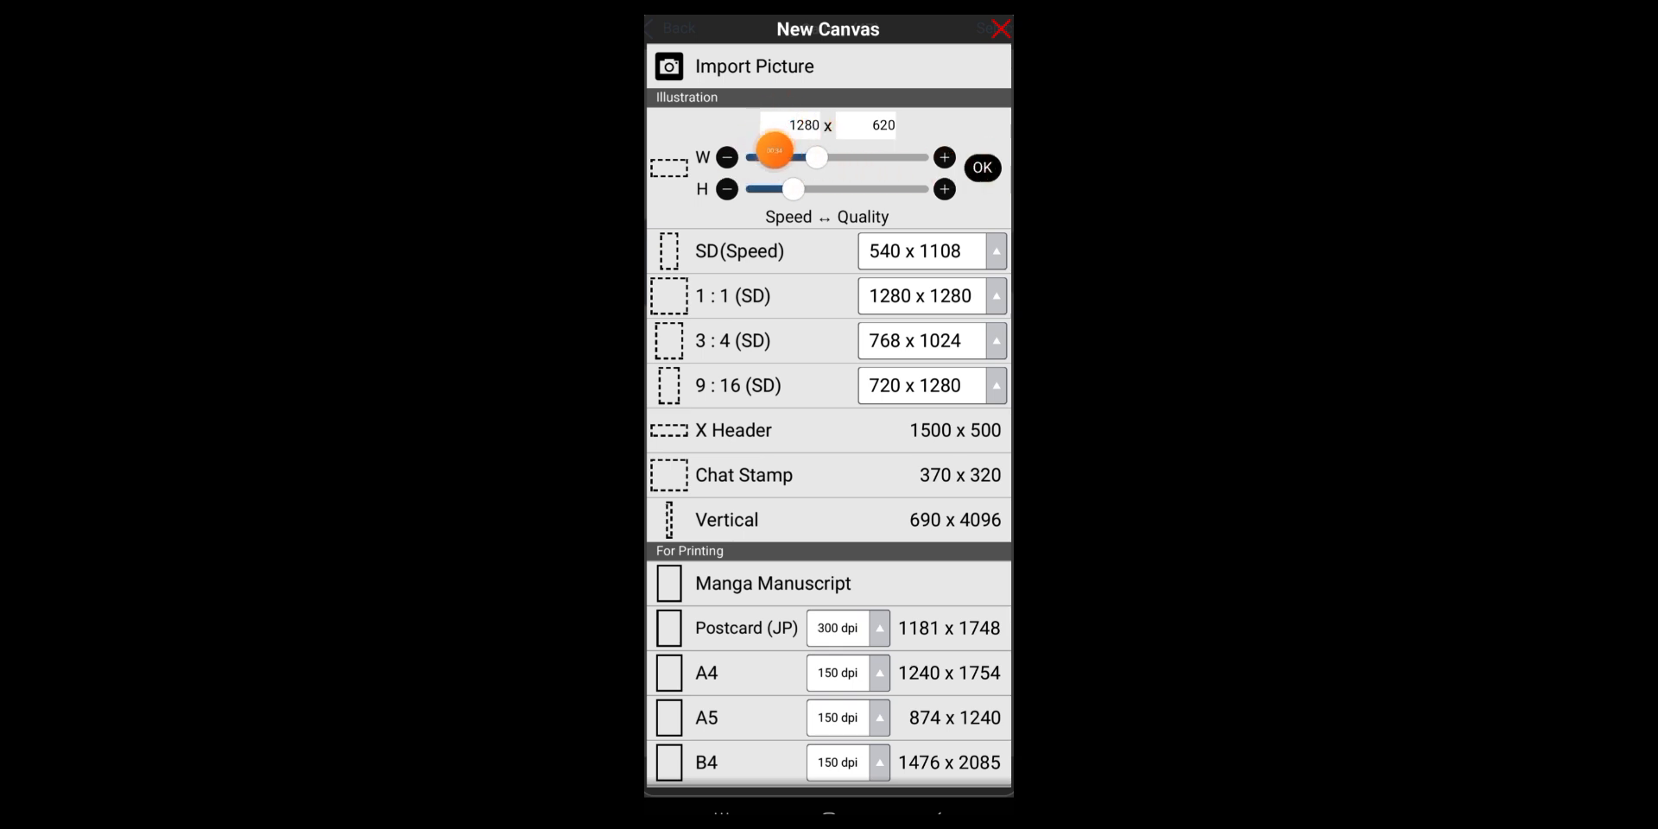
left_click_drag(773, 150, 818, 164)
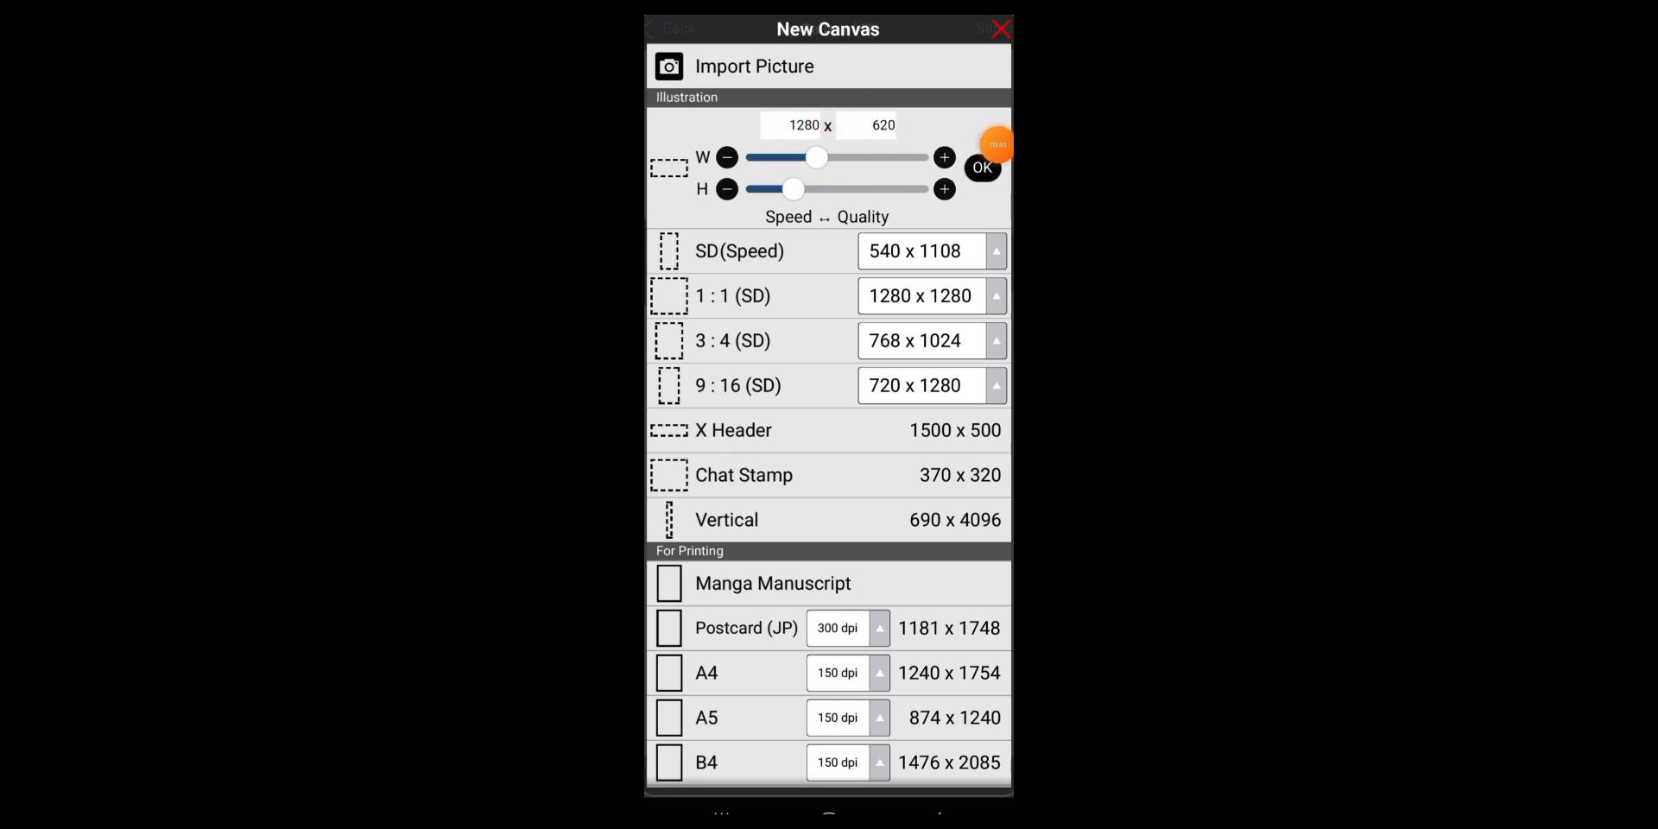
left_click(981, 167)
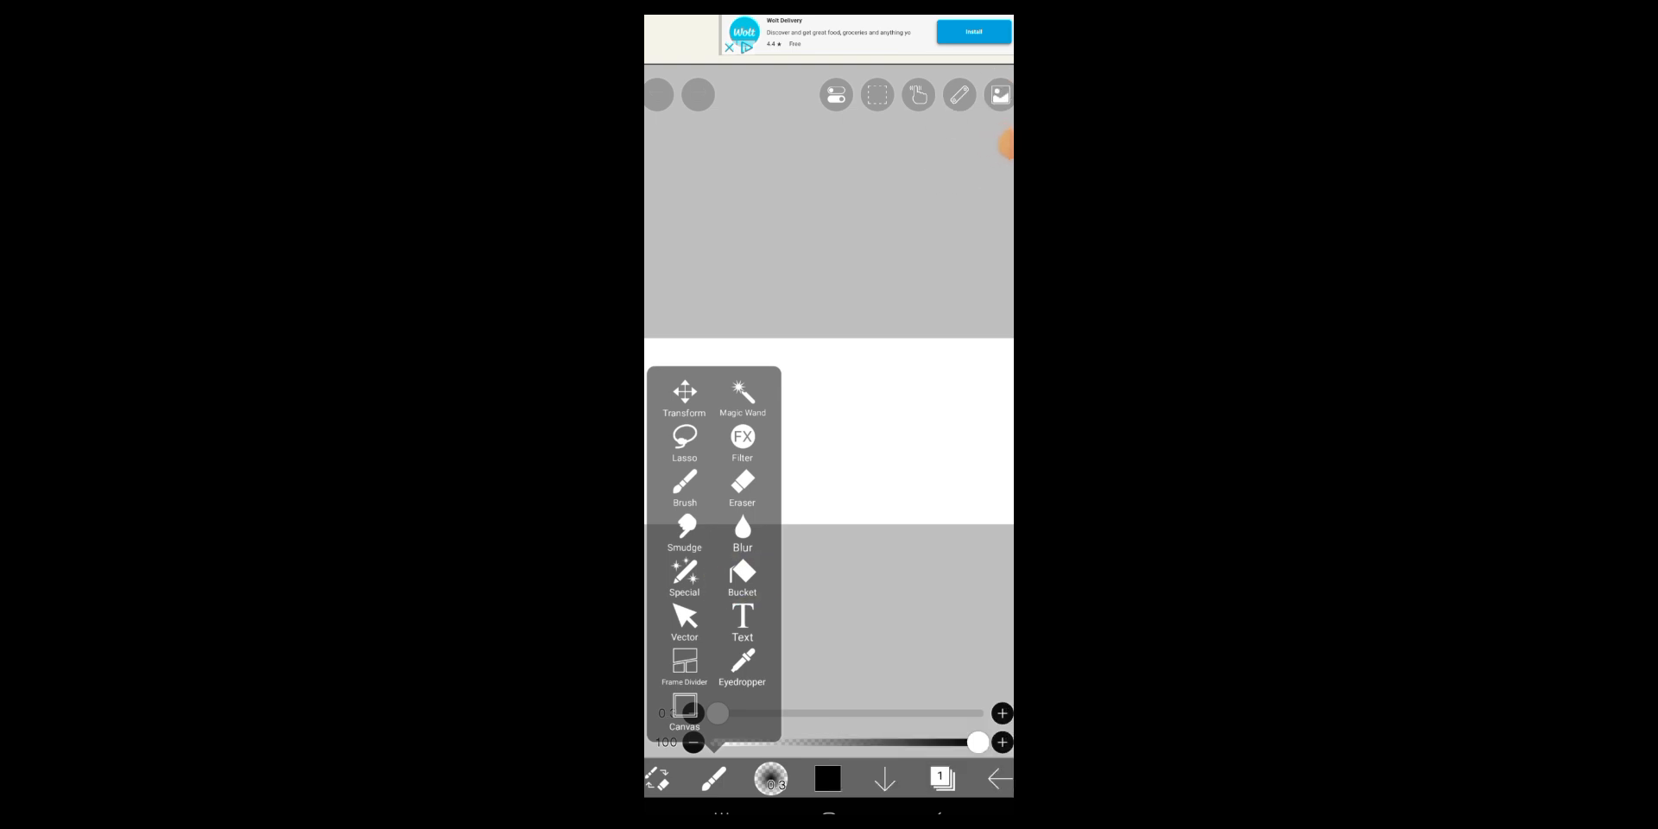
- Bucket-fill the canvas with dark grey, then return to the Brush tool
left_click(741, 579)
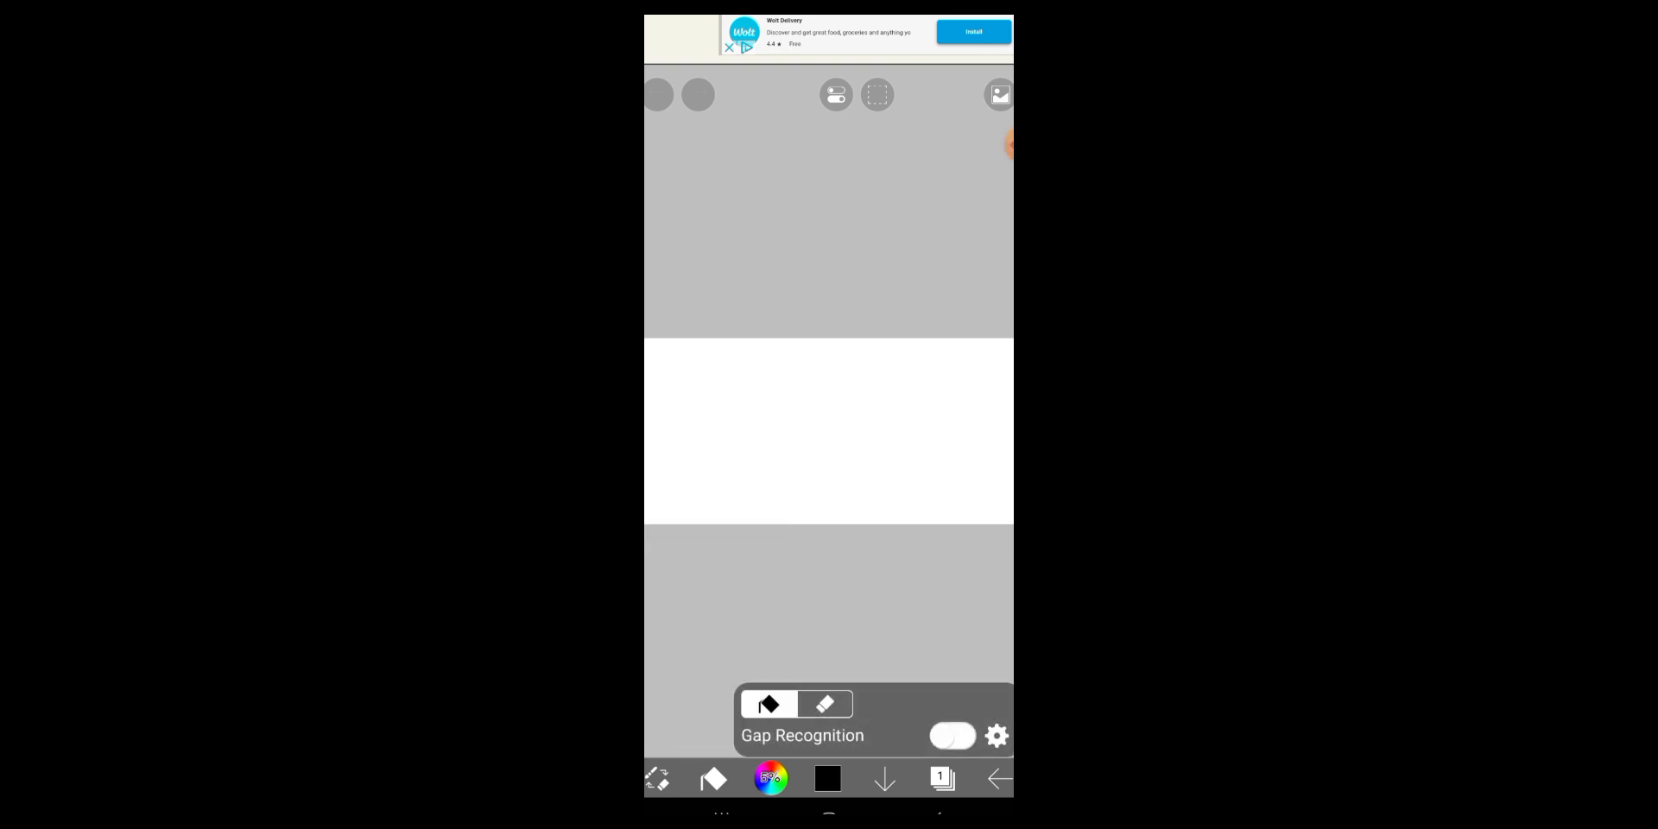
left_click(771, 780)
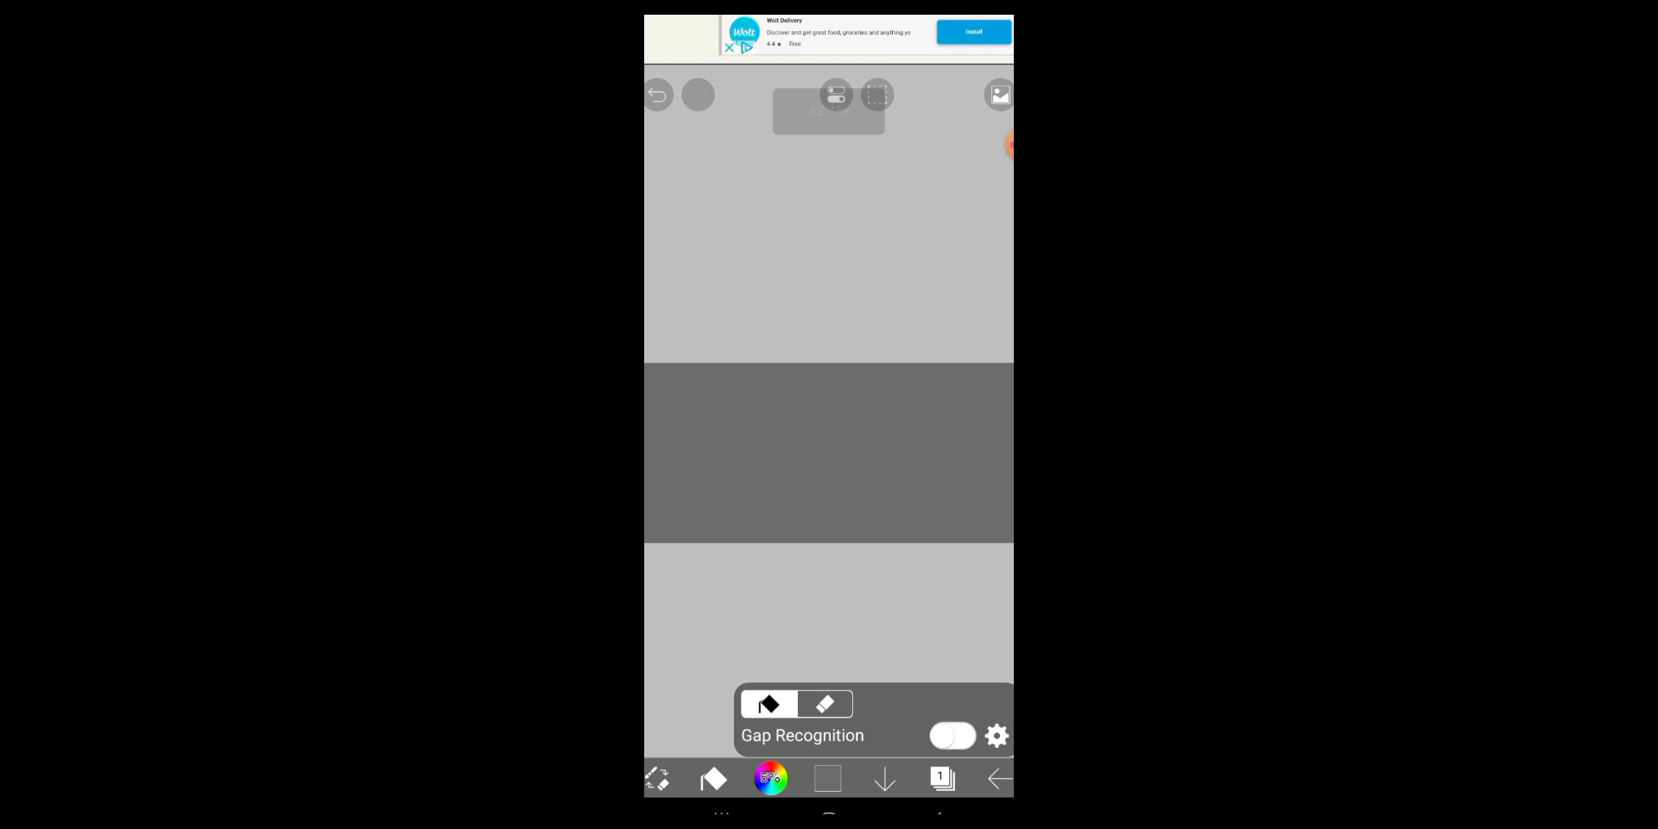
left_click(712, 779)
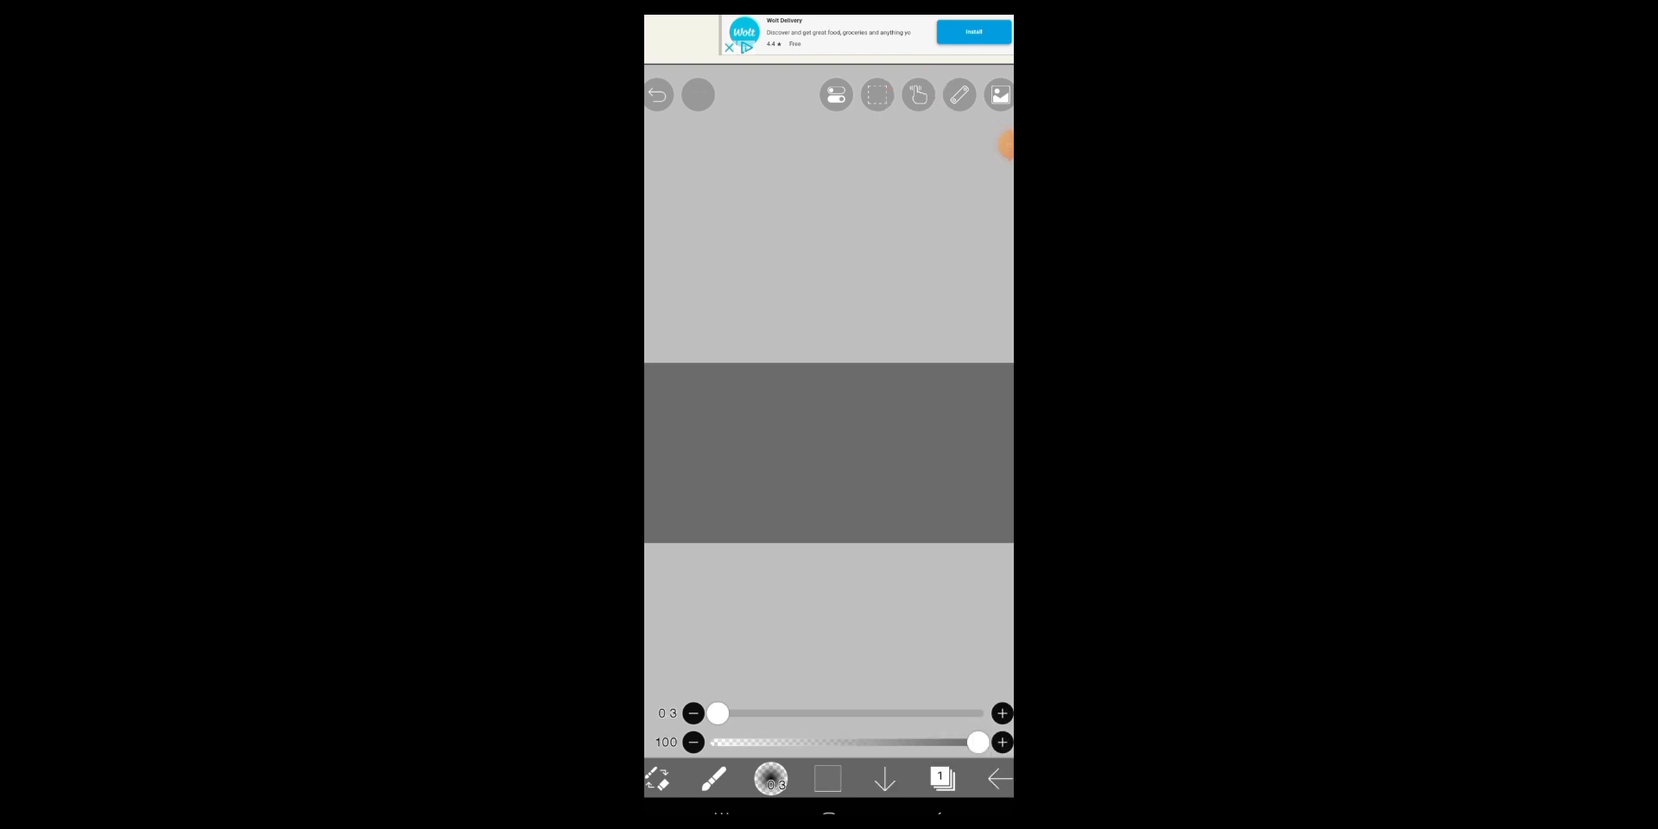
- Enable Force Fade in the Stabilizer, then draw and undo a white test stroke
left_click(918, 95)
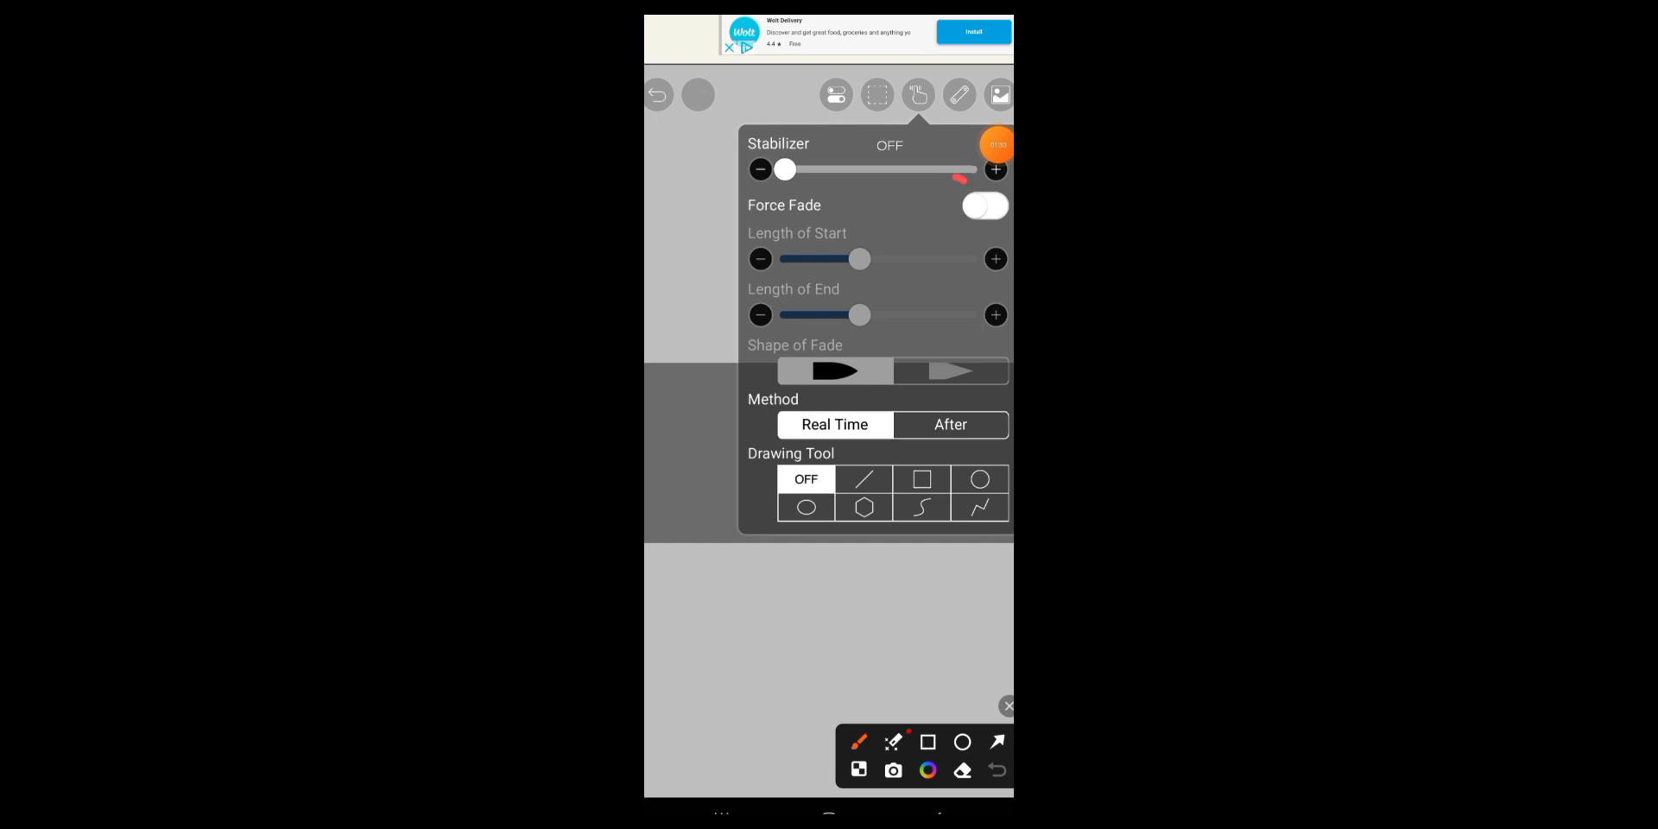
left_click(984, 206)
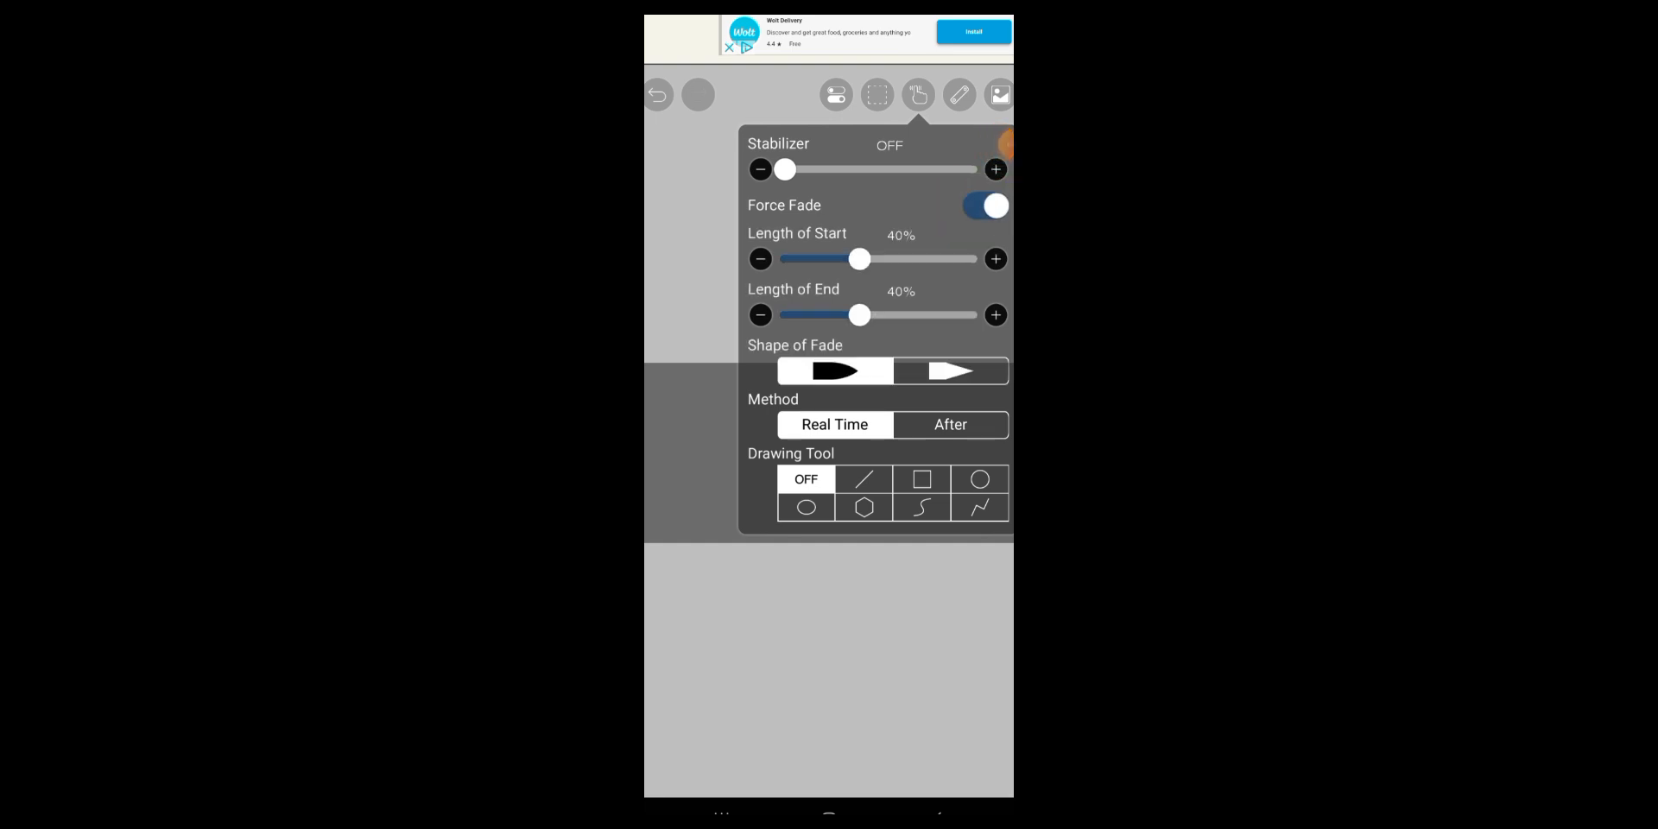
left_click(918, 94)
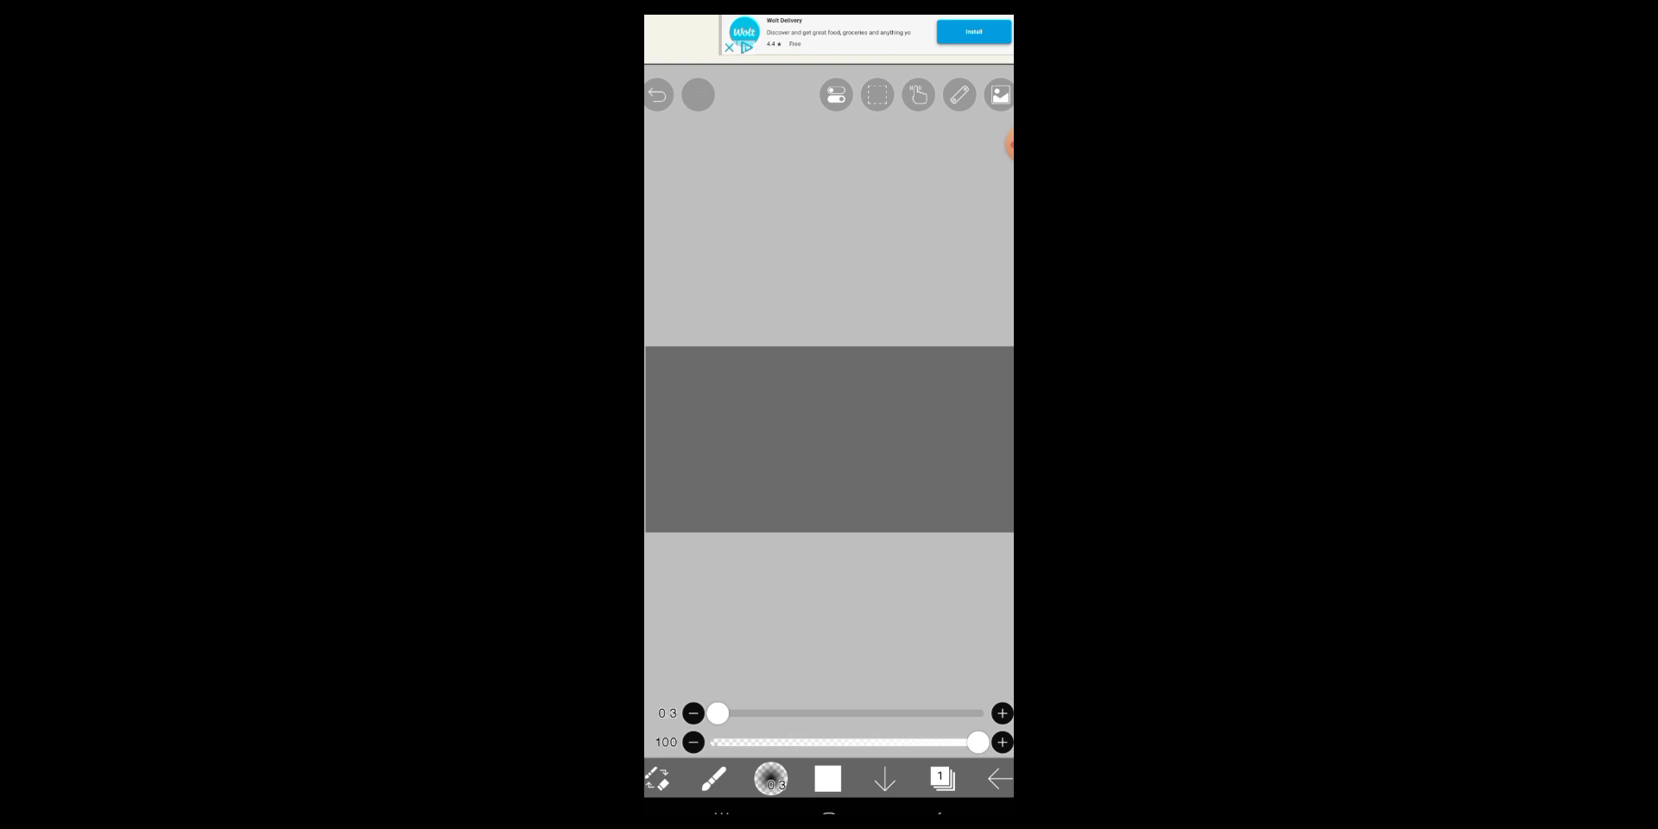
left_click_drag(717, 712, 751, 713)
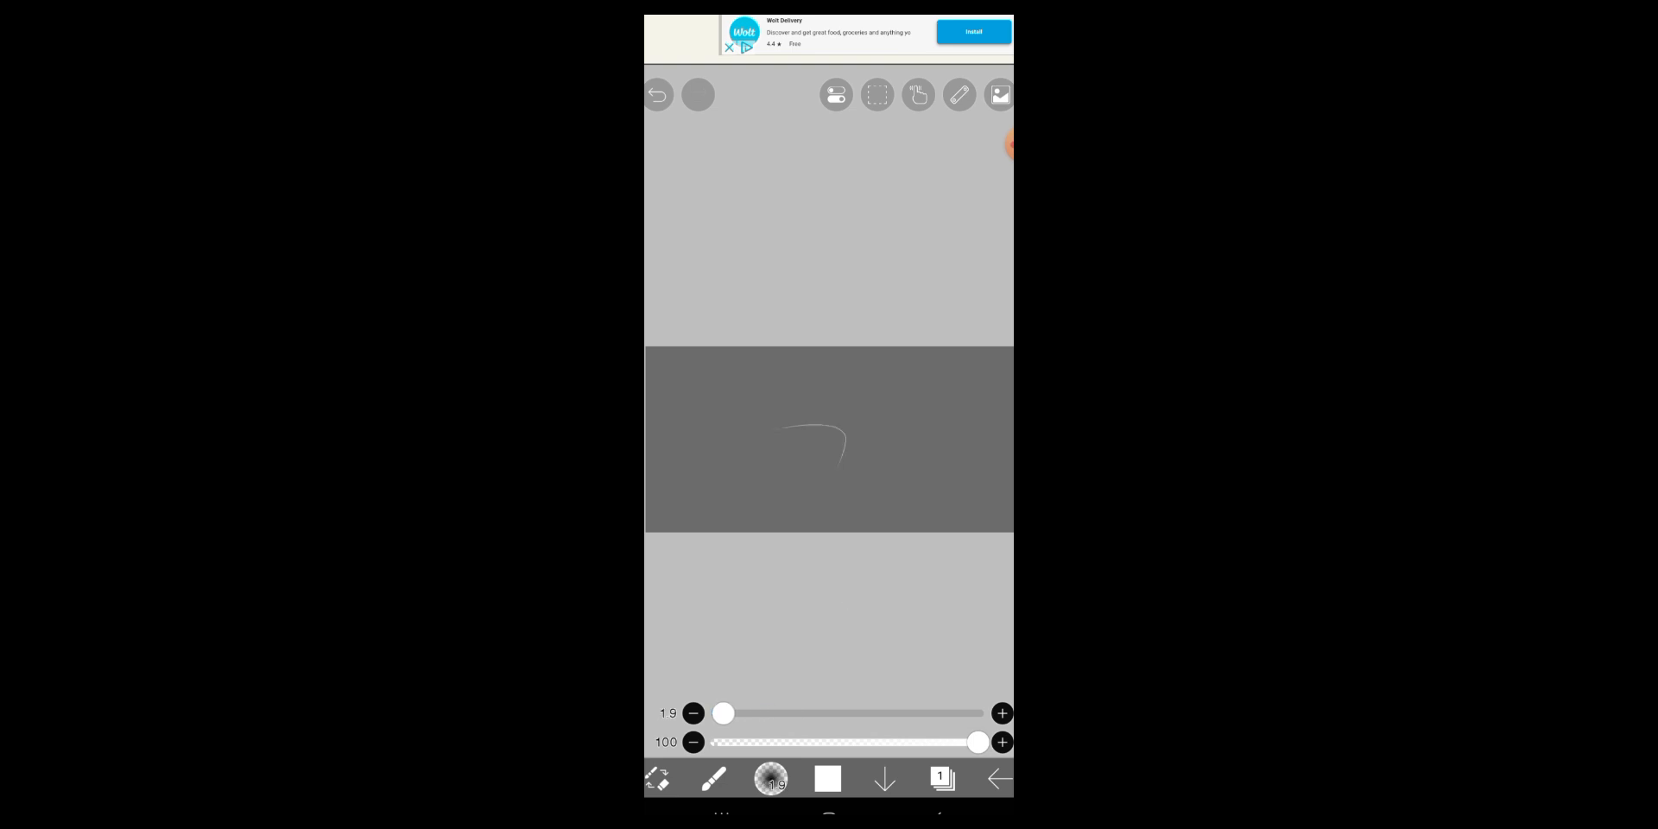
left_click(918, 94)
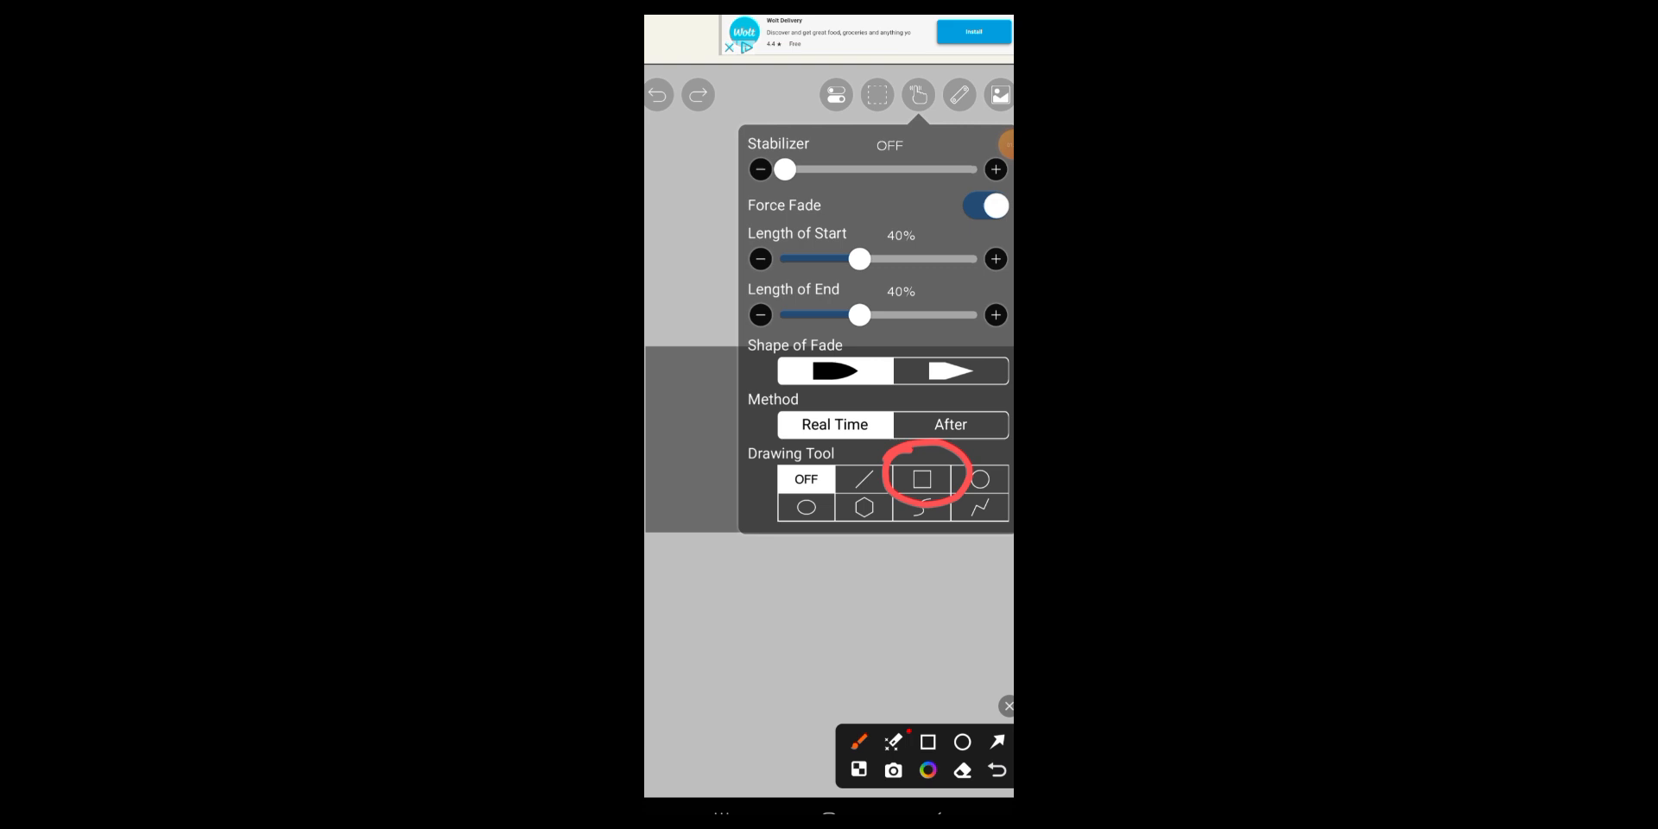
- Pick the filled Rectangle tool and draw white rectangles and thin bars
left_click(921, 480)
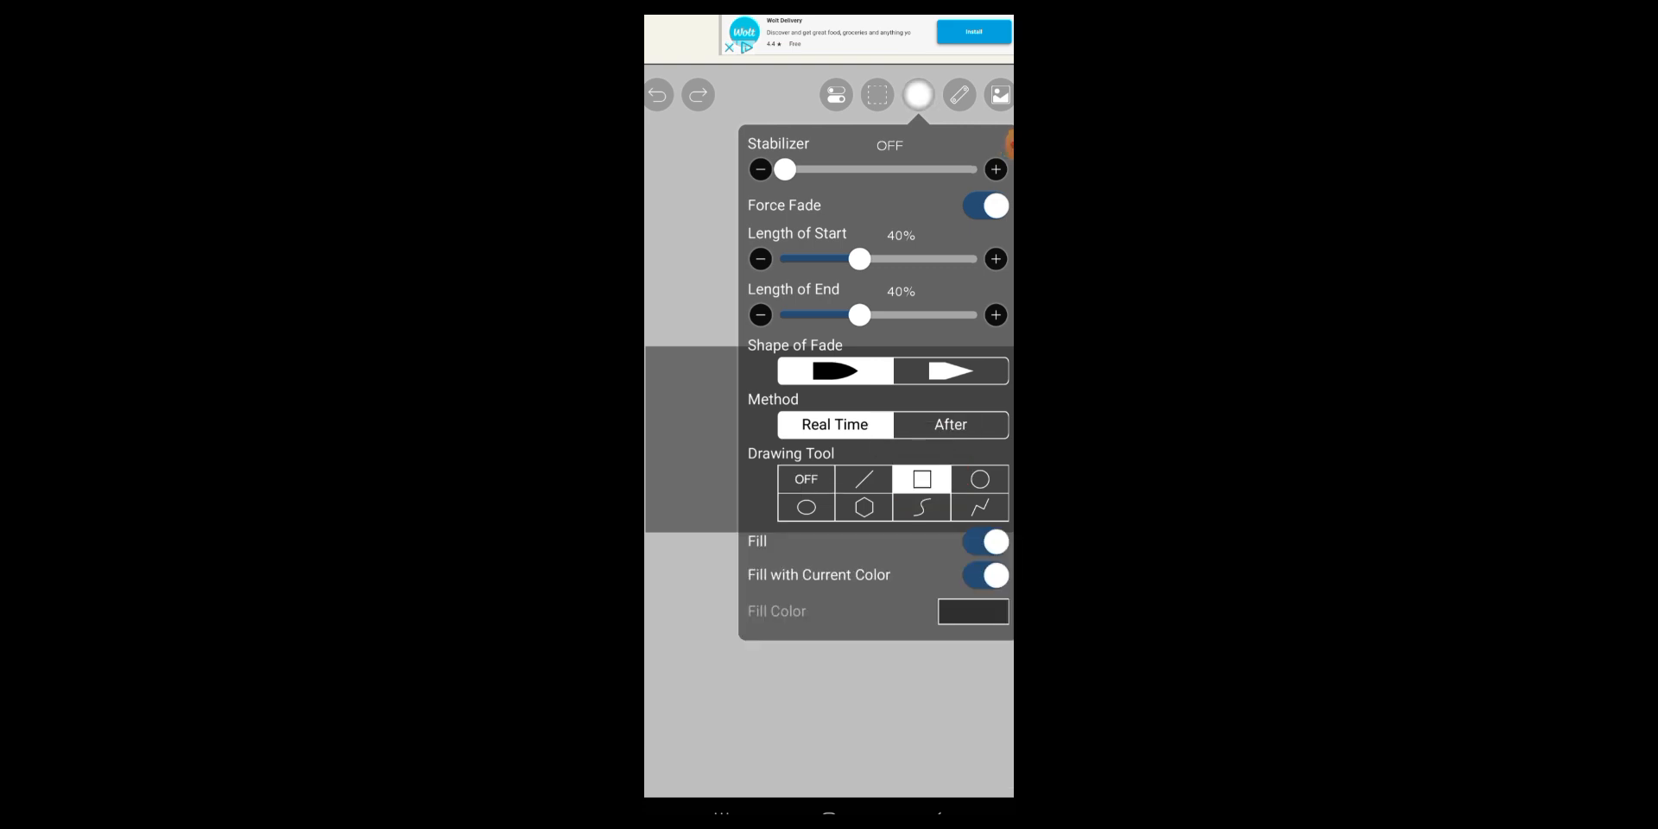
left_click(918, 95)
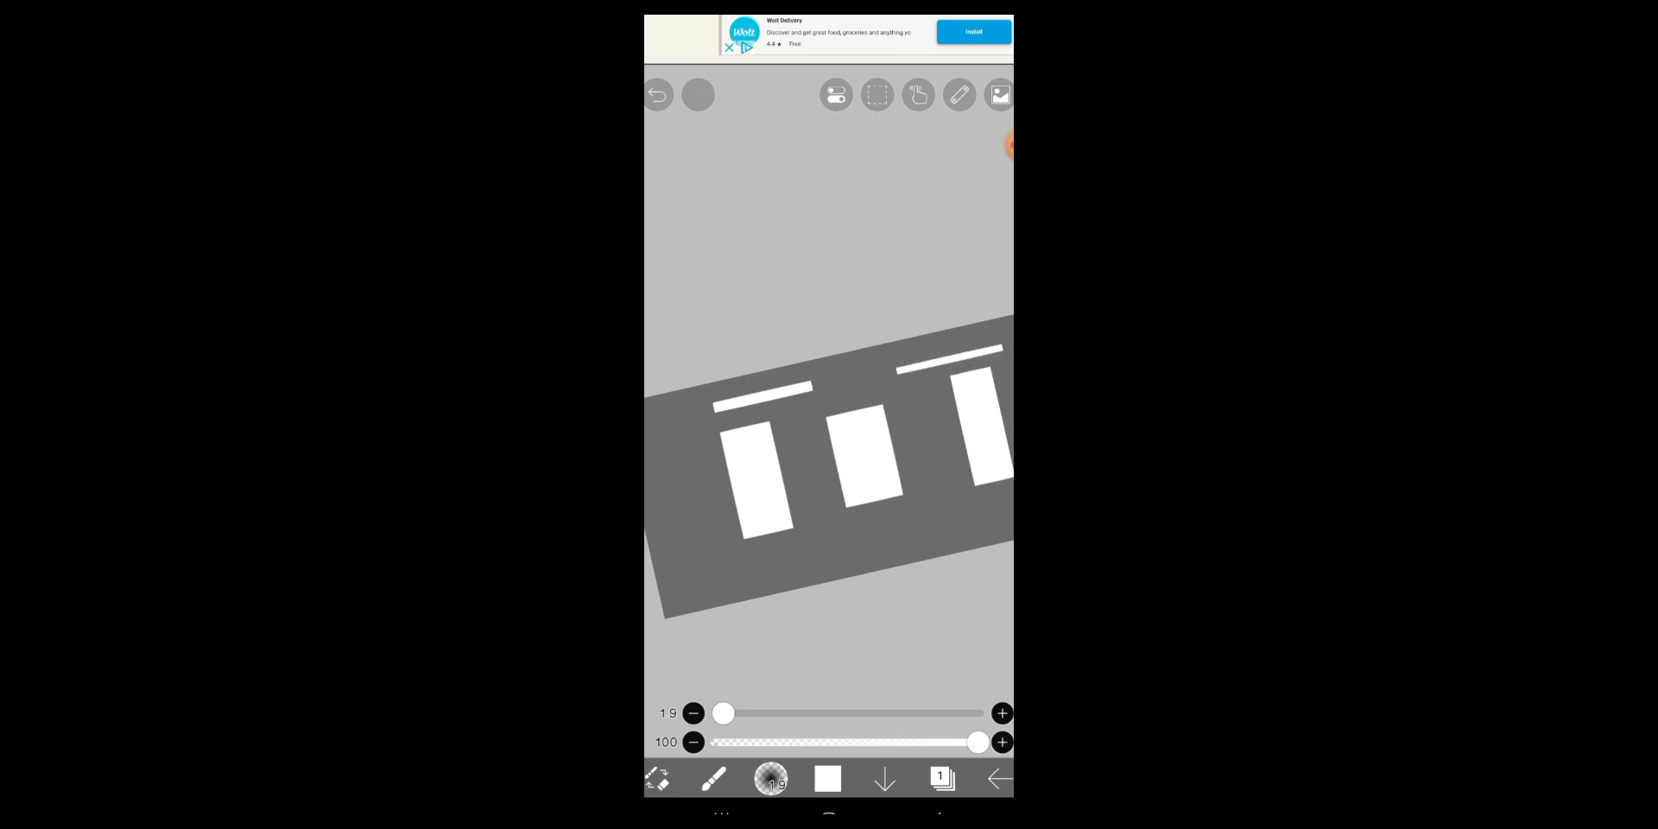
left_click(657, 94)
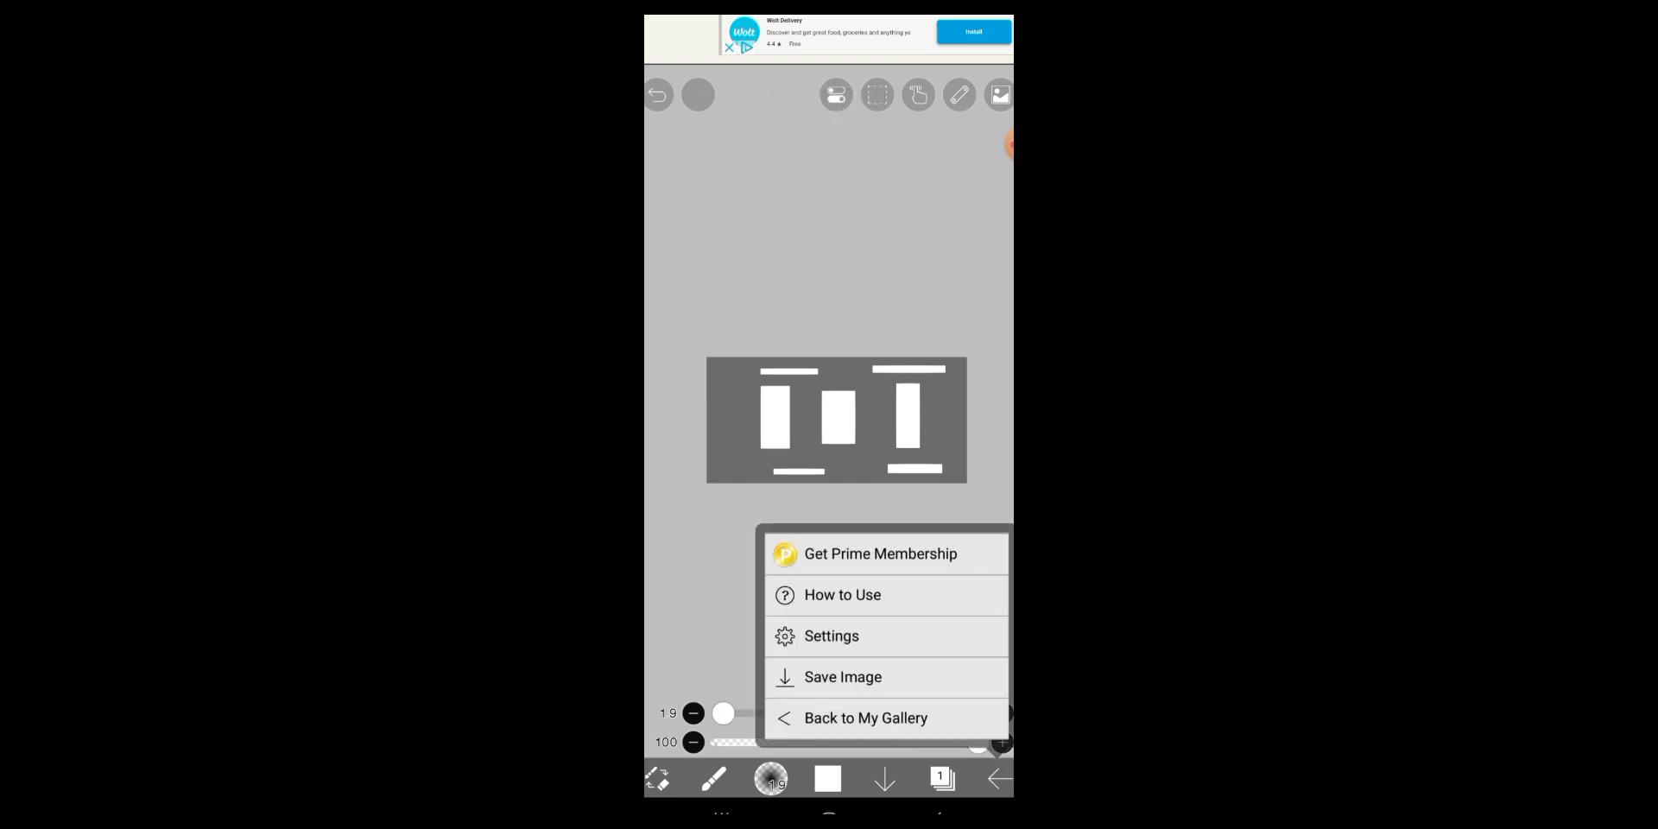
- Save the drawing as a PNG image through Save Image
left_click(843, 677)
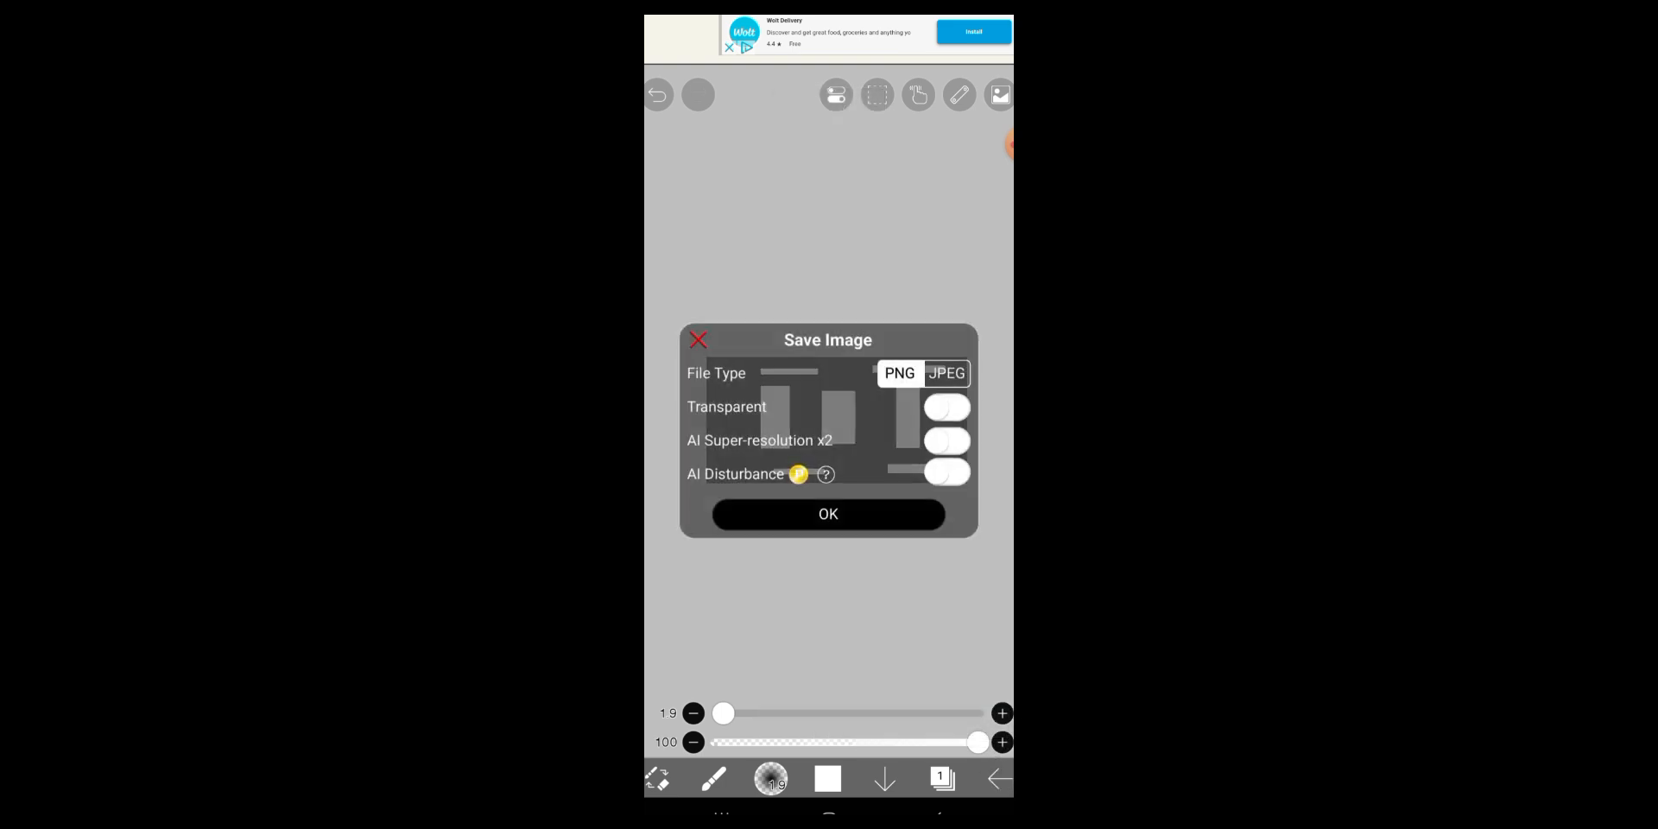
left_click(829, 514)
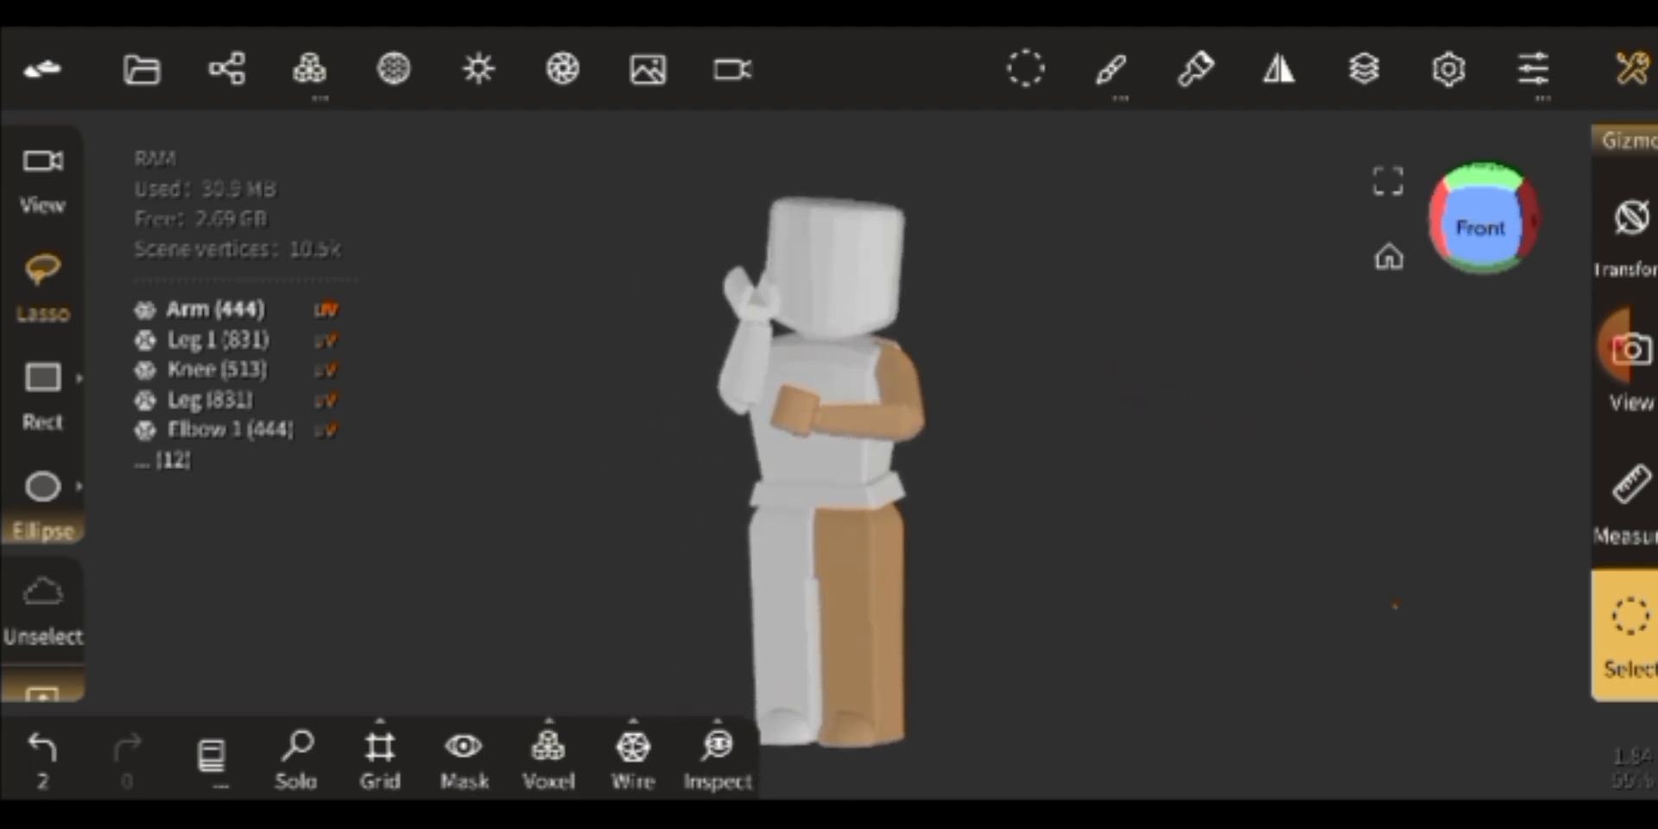
- Redo smooth shading on the Arm and select the Head object
left_click(394, 69)
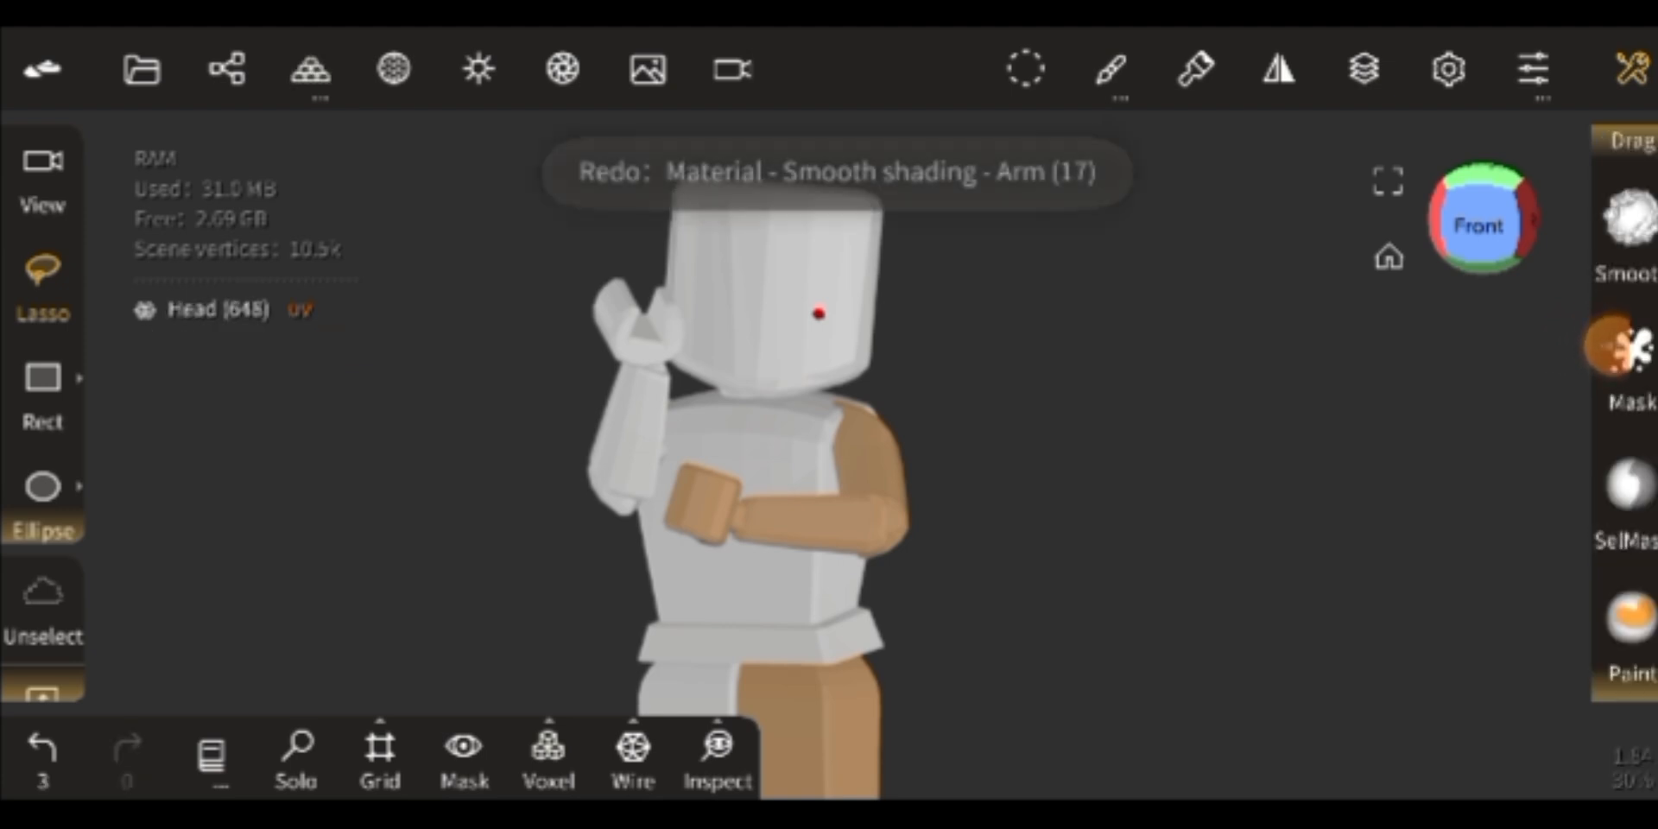
left_click(1621, 344)
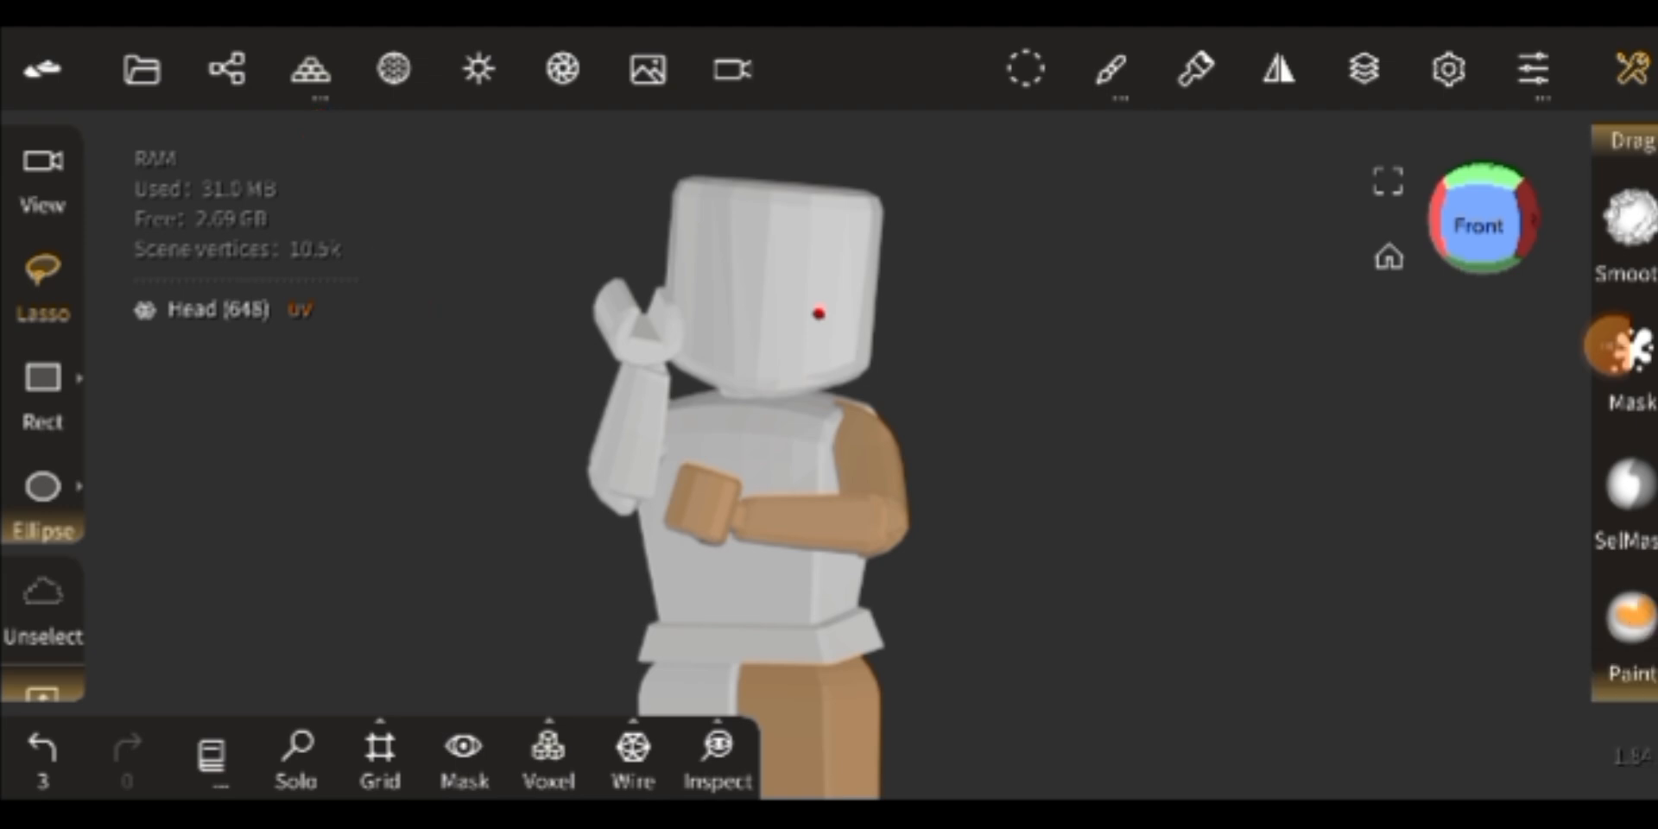
- Subdivide the Head mesh from the Multires tab
left_click(310, 69)
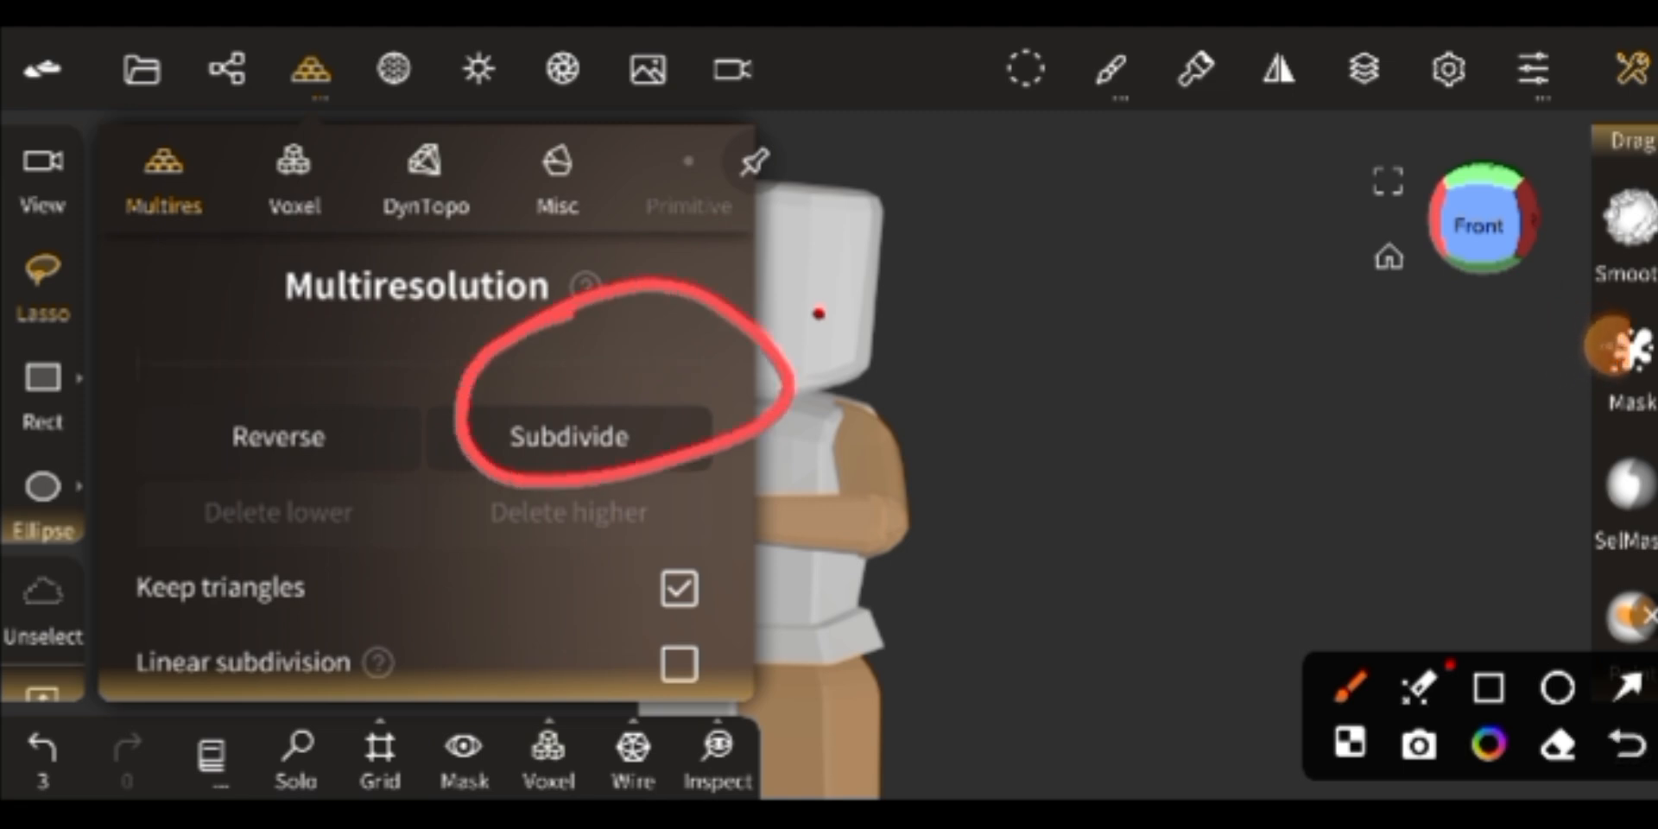
left_click(568, 437)
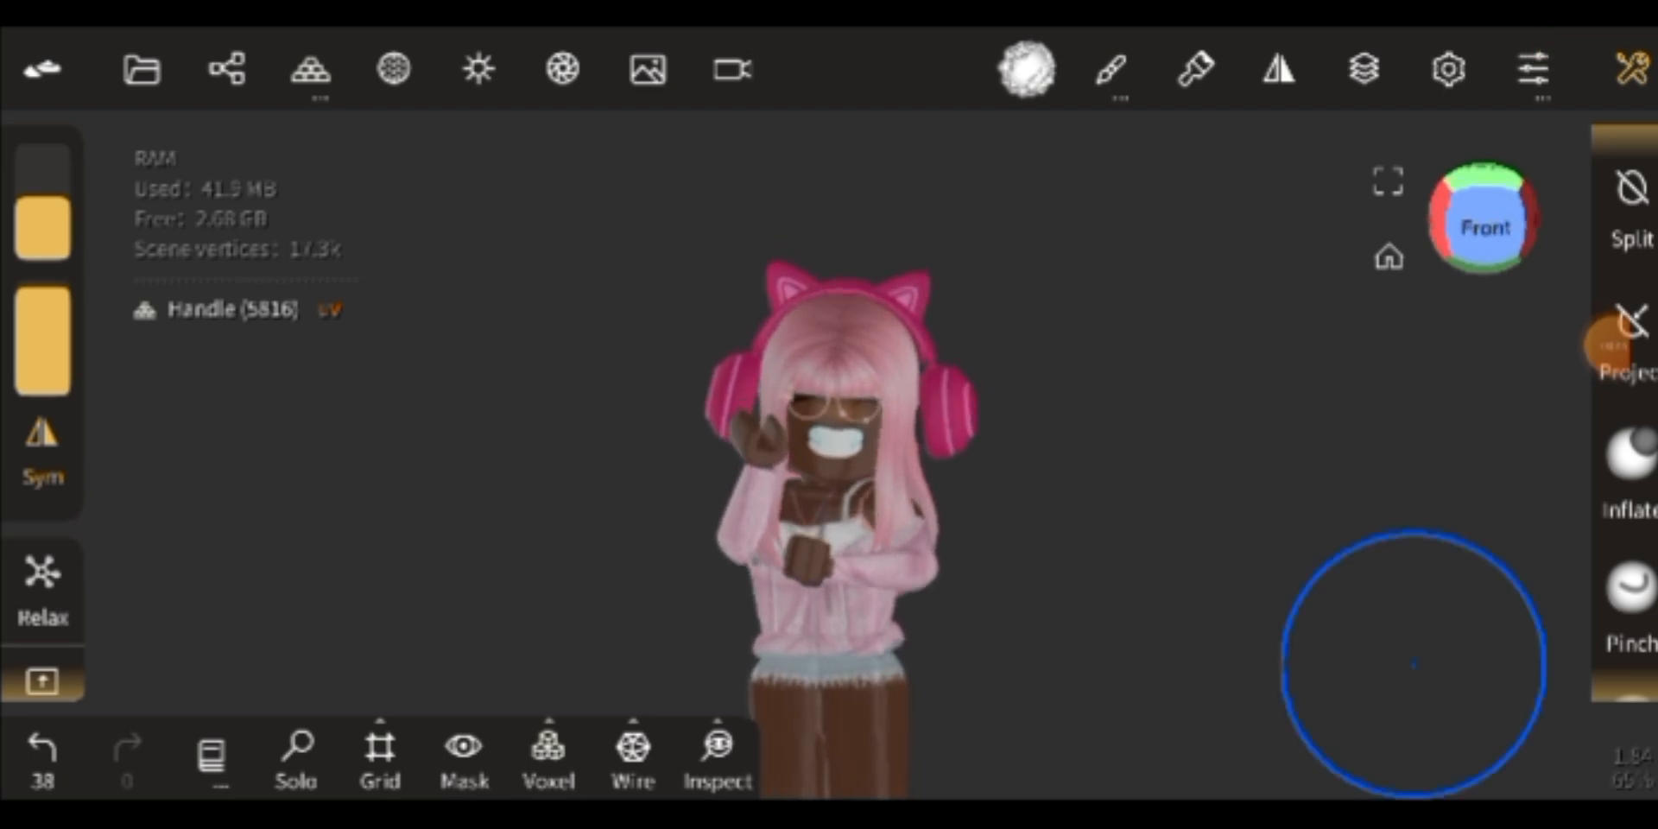
- Switch to the Select tool to pick all the character's meshes
left_click(478, 70)
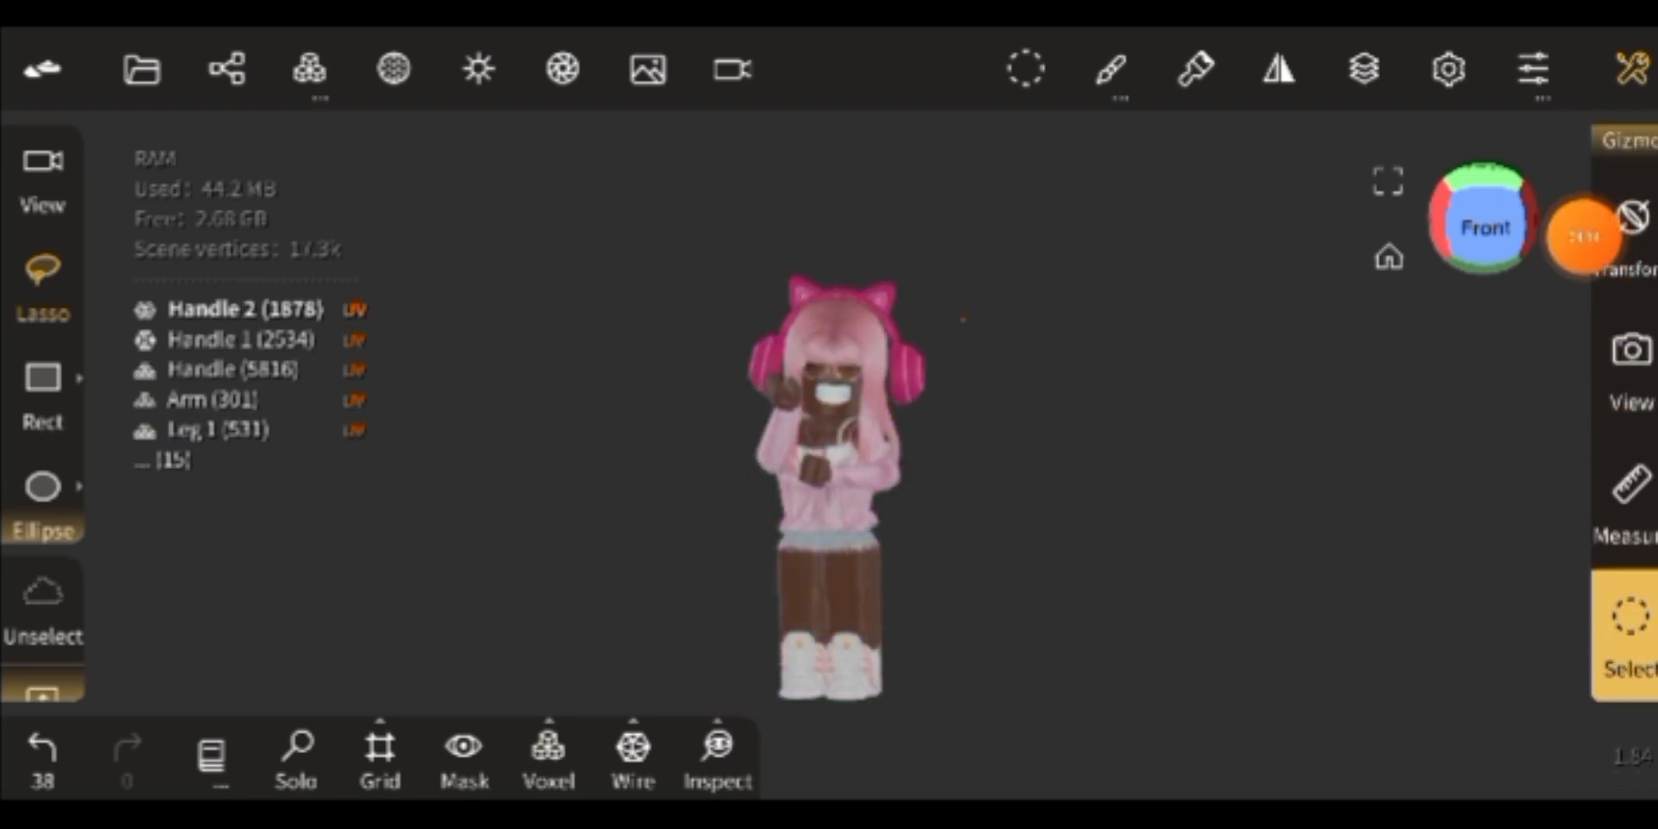
- Tune roughness and metalness for a glossy look and load the ibisPaint PNG environment
left_click_drag(1201, 137, 1169, 396)
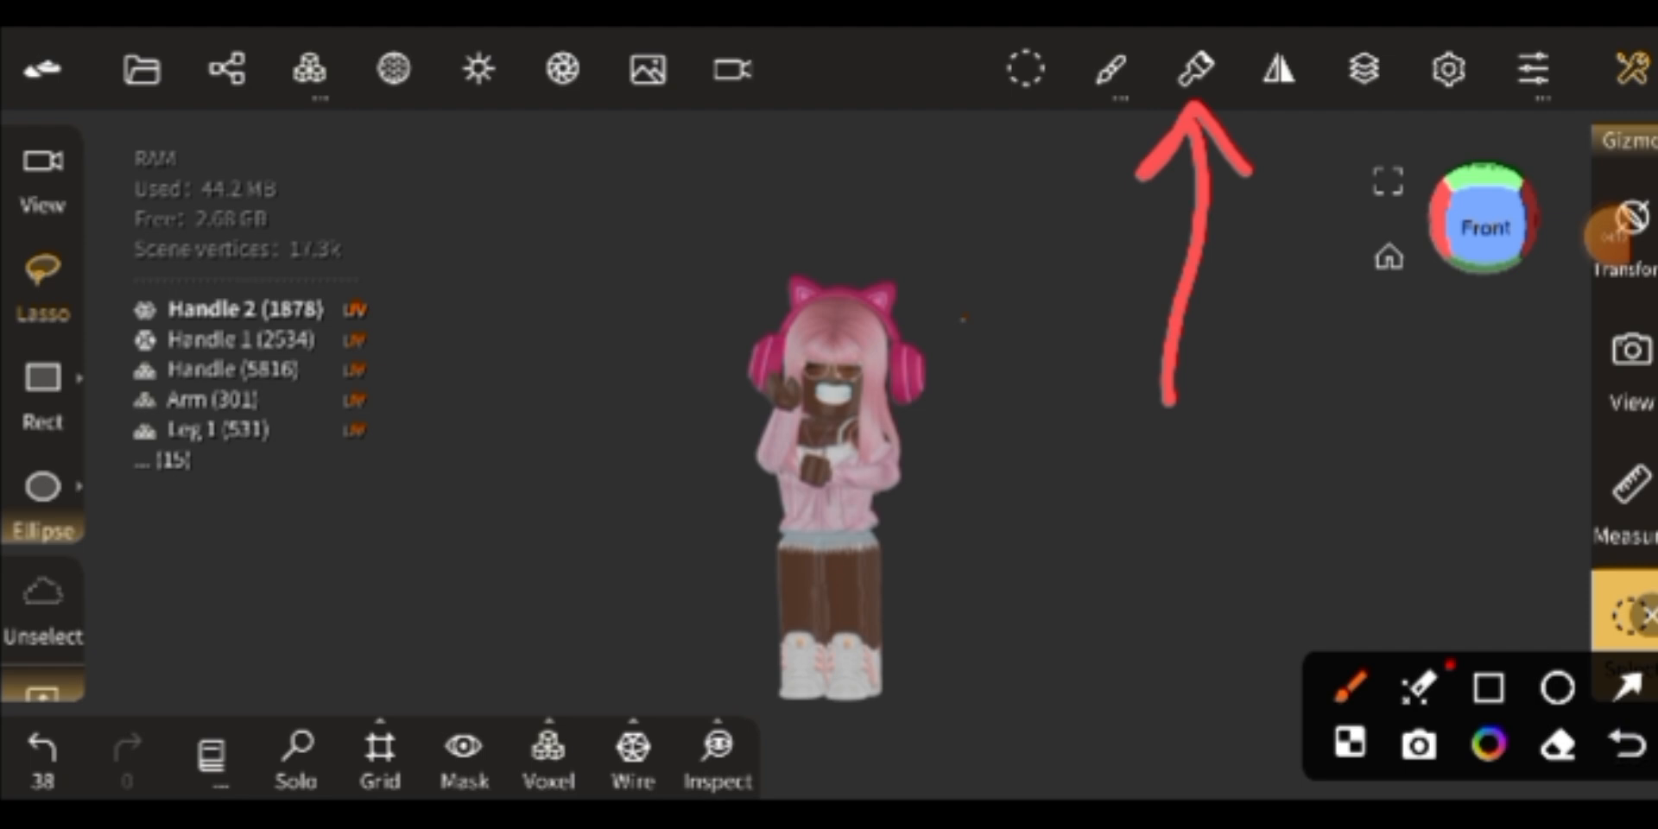
left_click(1197, 69)
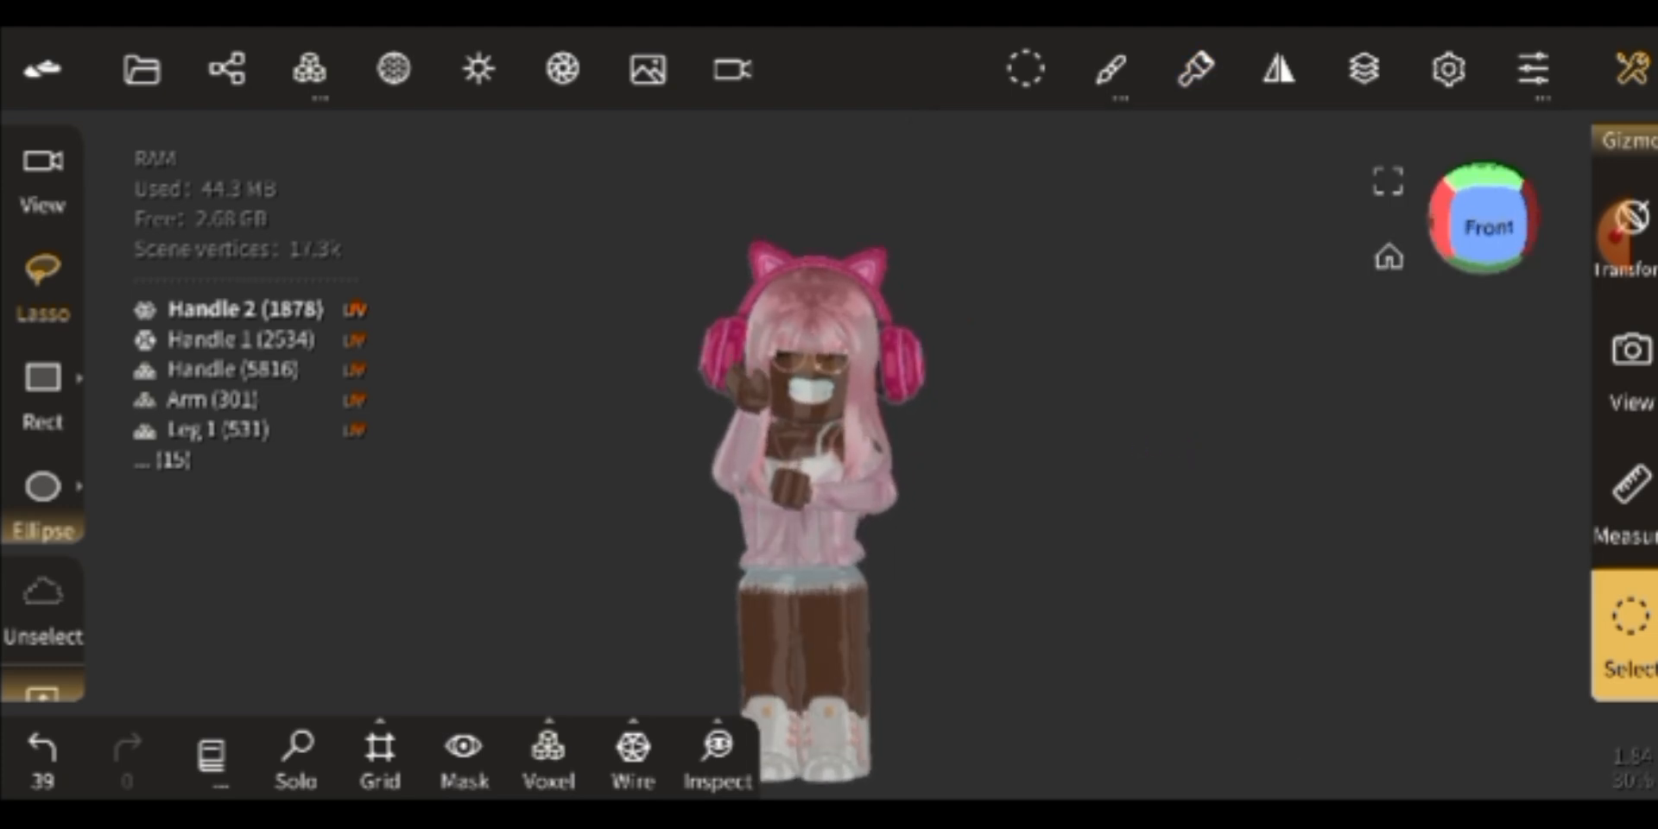
left_click(477, 69)
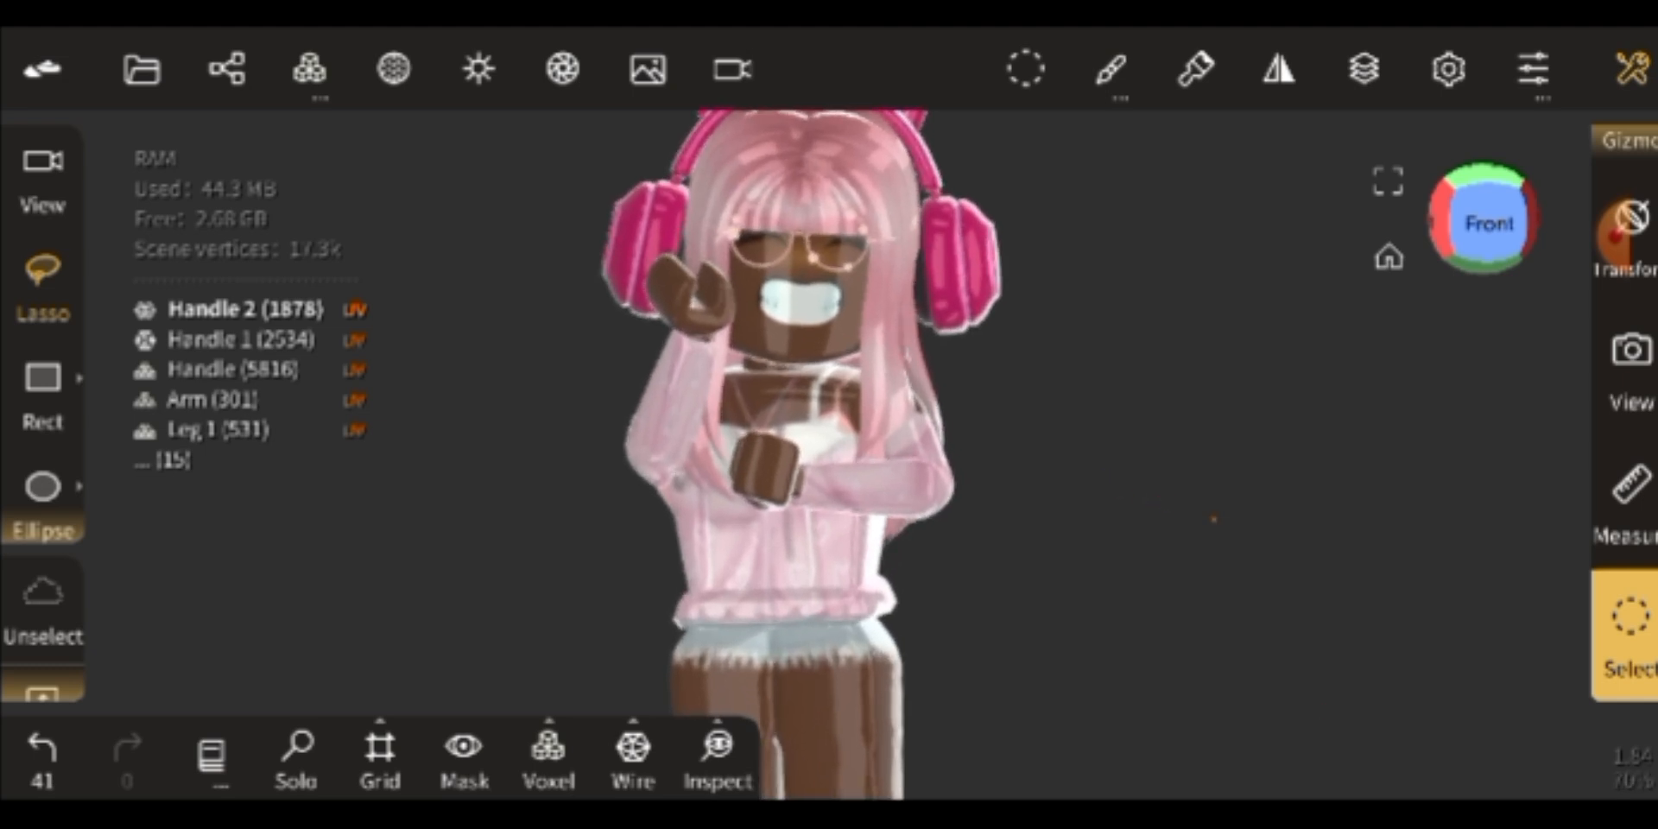
left_click(478, 69)
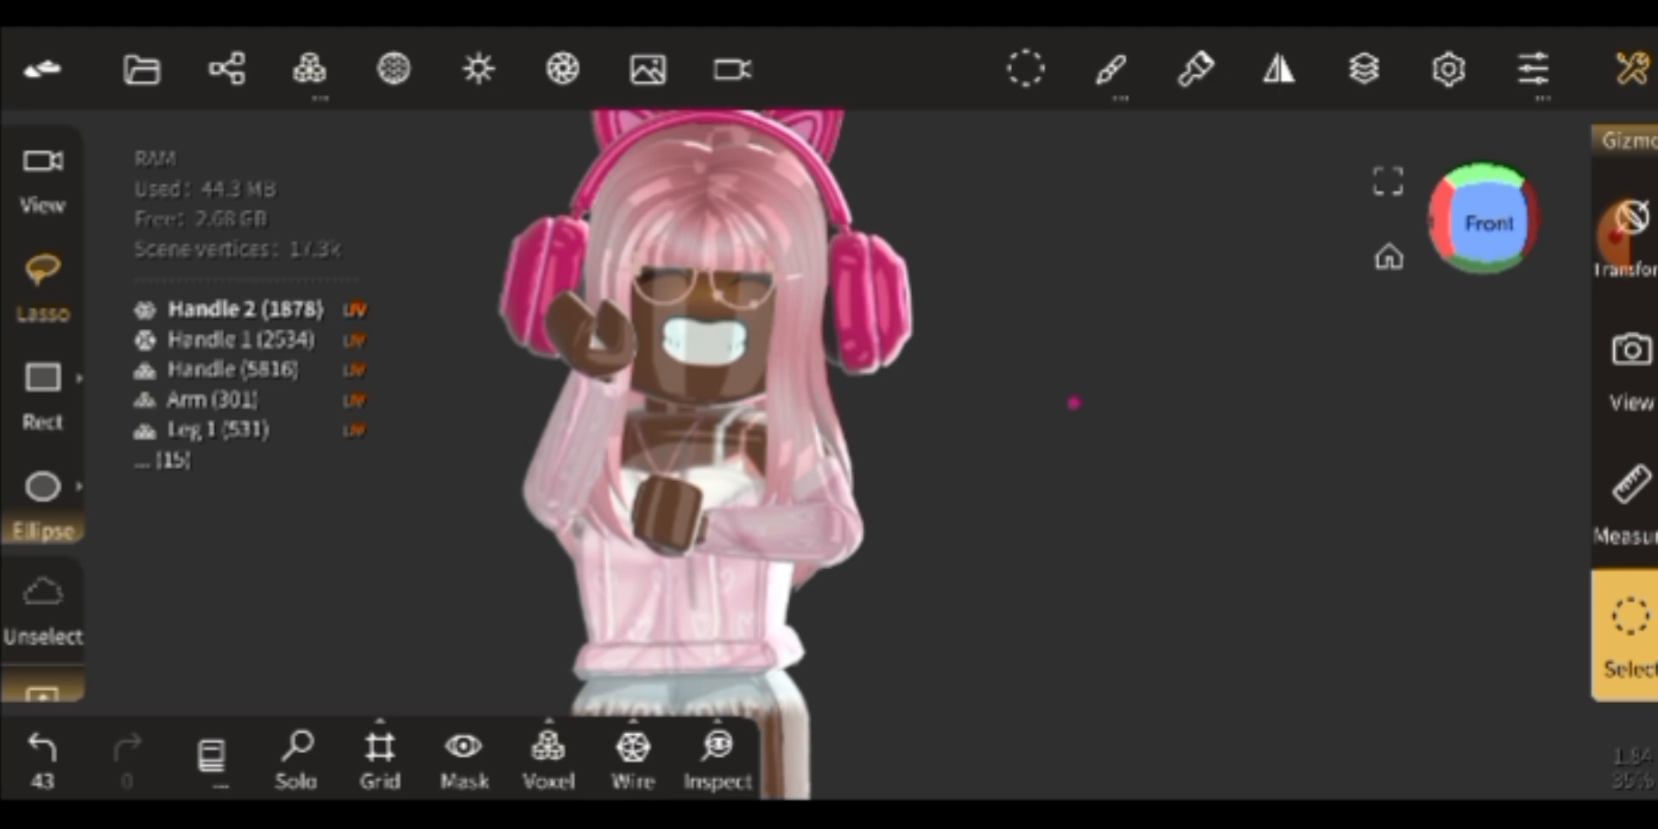
left_click(478, 69)
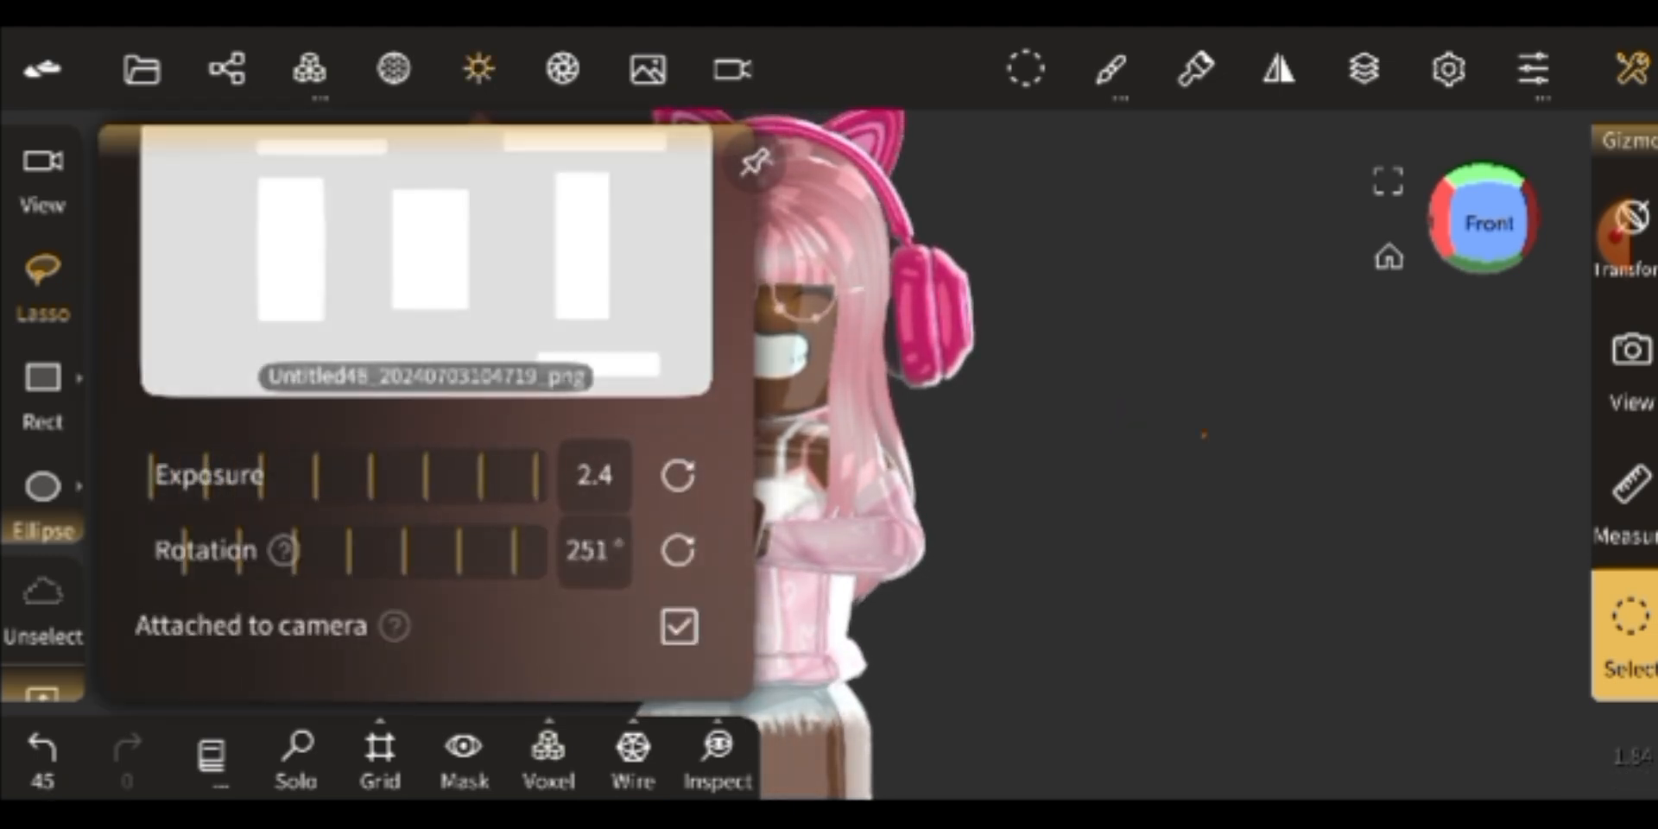
- Close the environment panel, undo the extra subdivision, and open Post Process settings
left_click(394, 70)
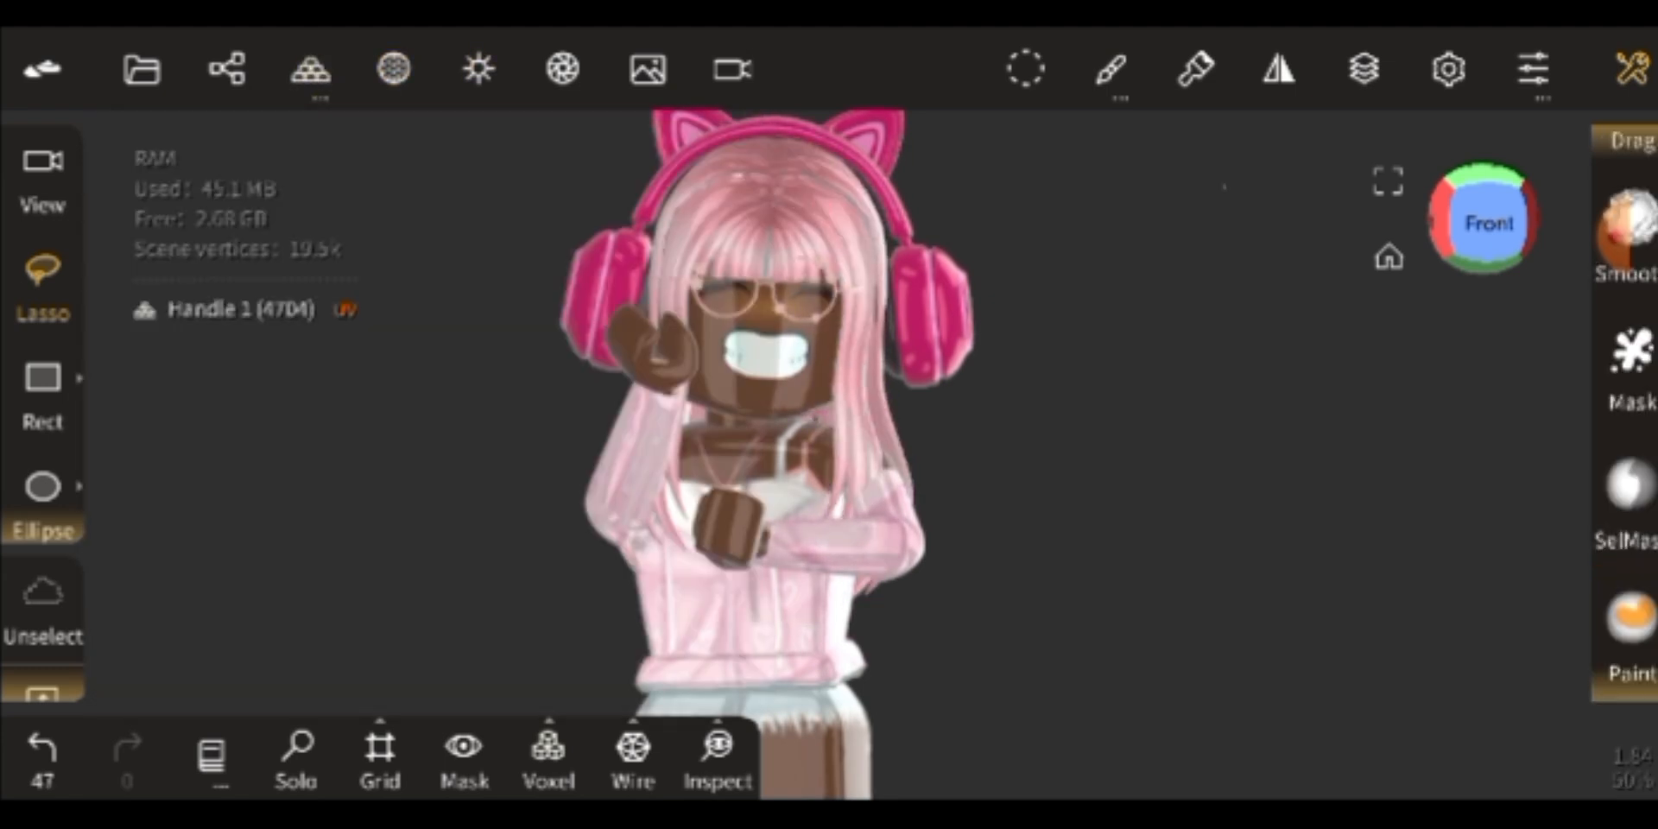
left_click(43, 745)
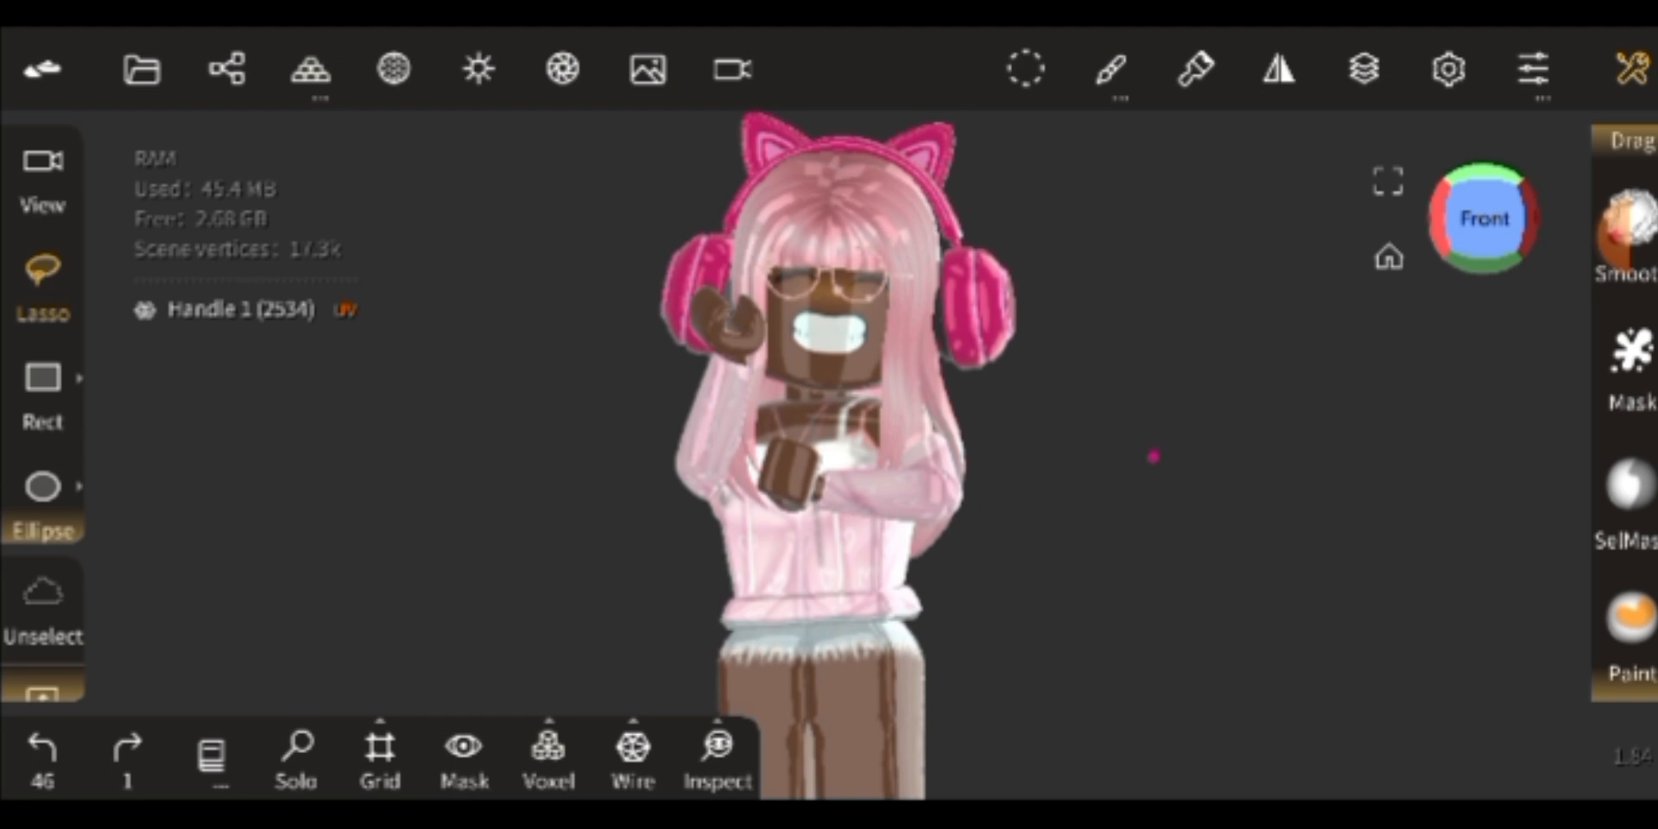
left_click(478, 67)
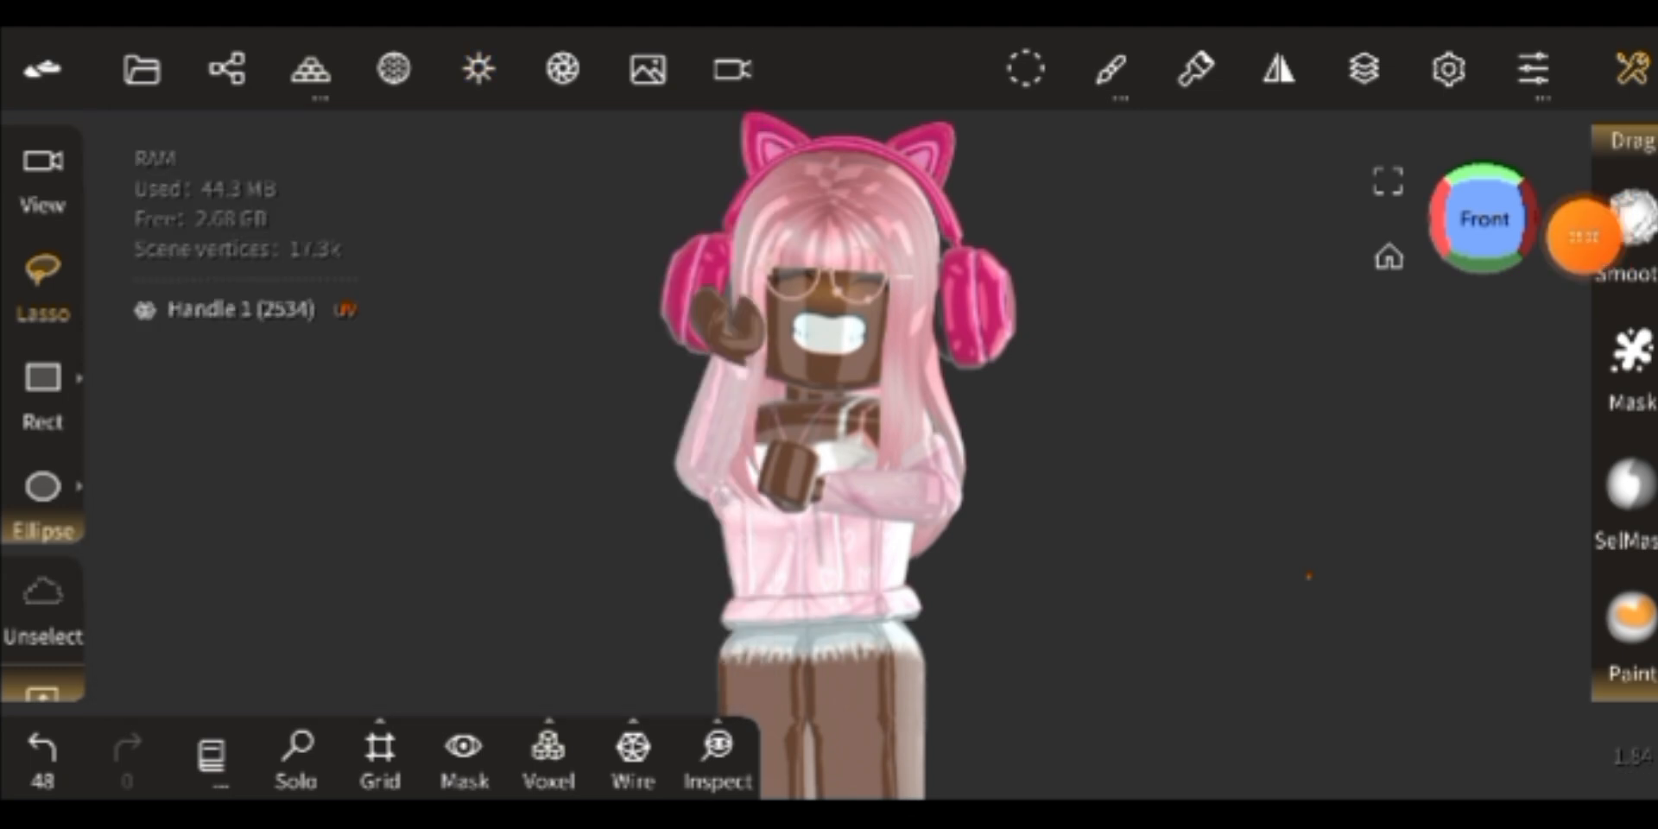
left_click(562, 69)
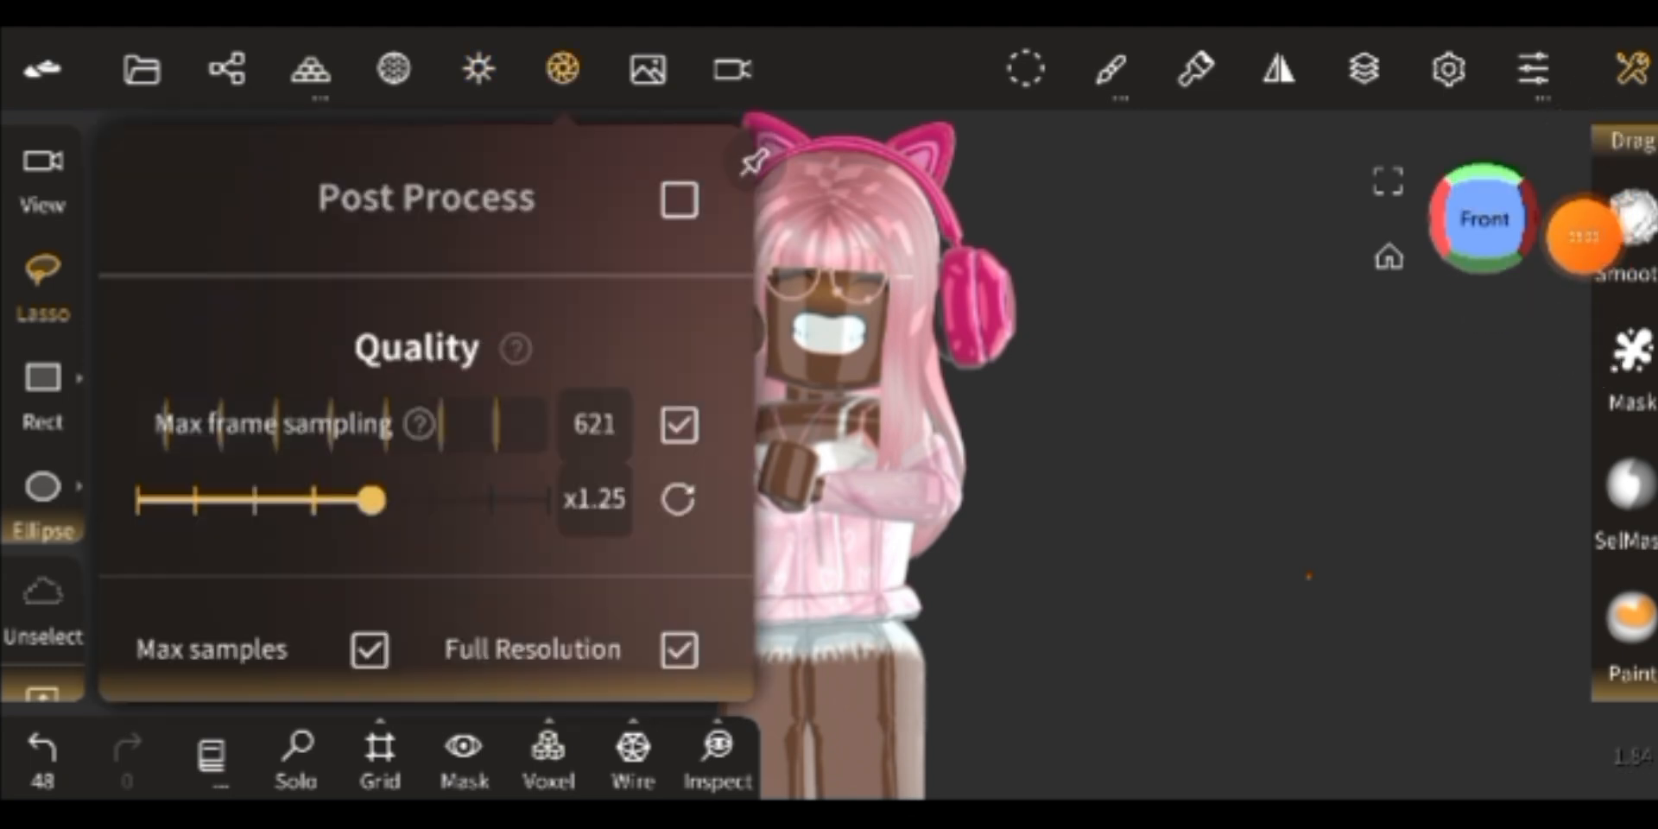
- Raise the post-process render quality multiplier to x2.0
left_click_drag(376, 499, 545, 499)
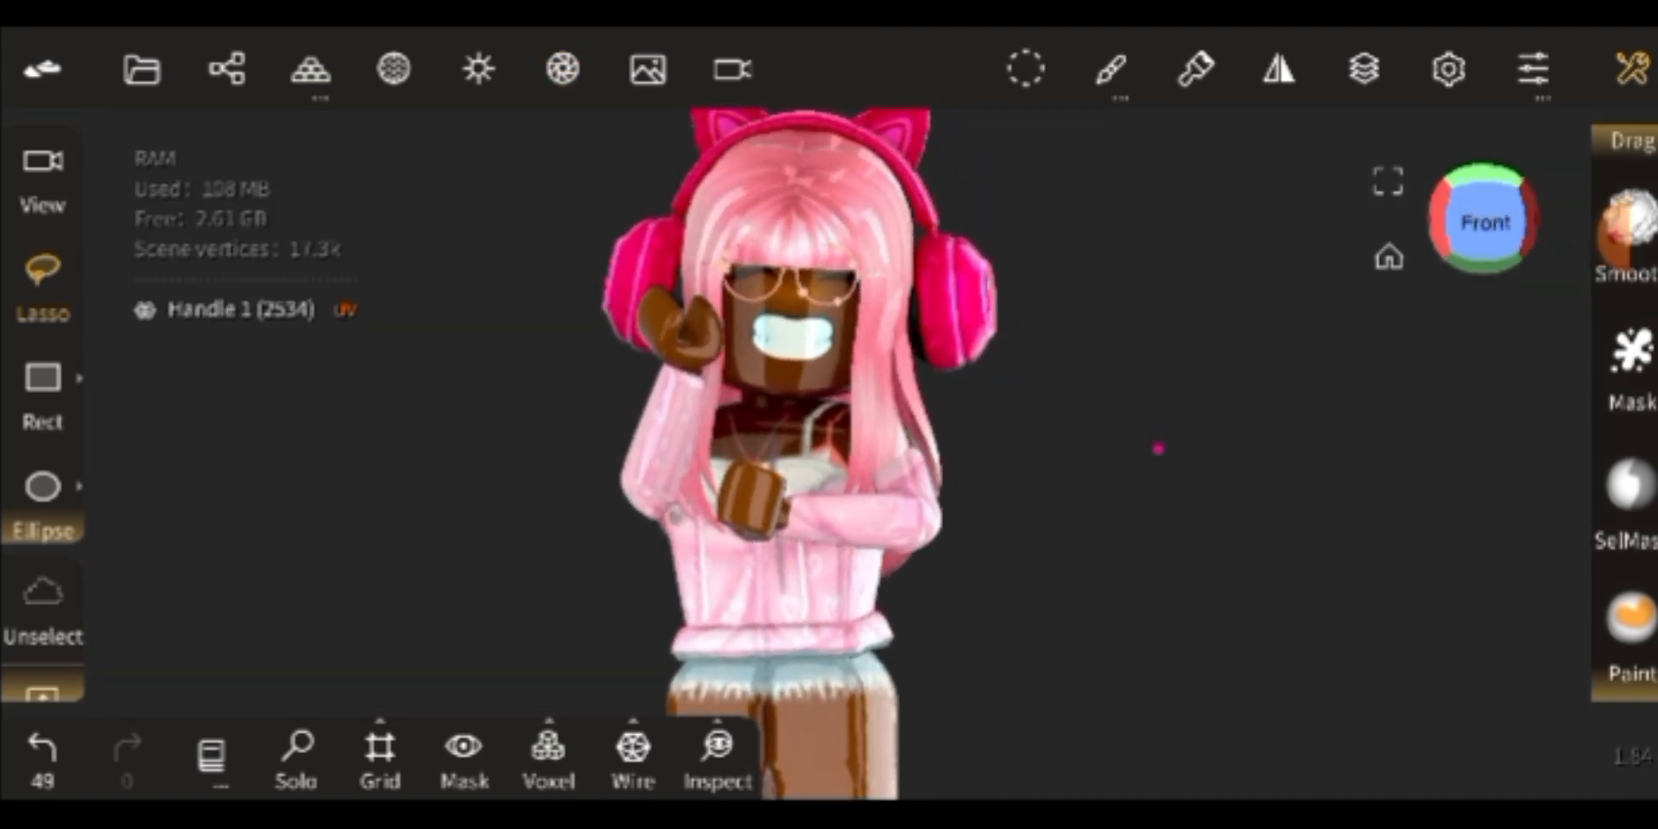
left_click(562, 69)
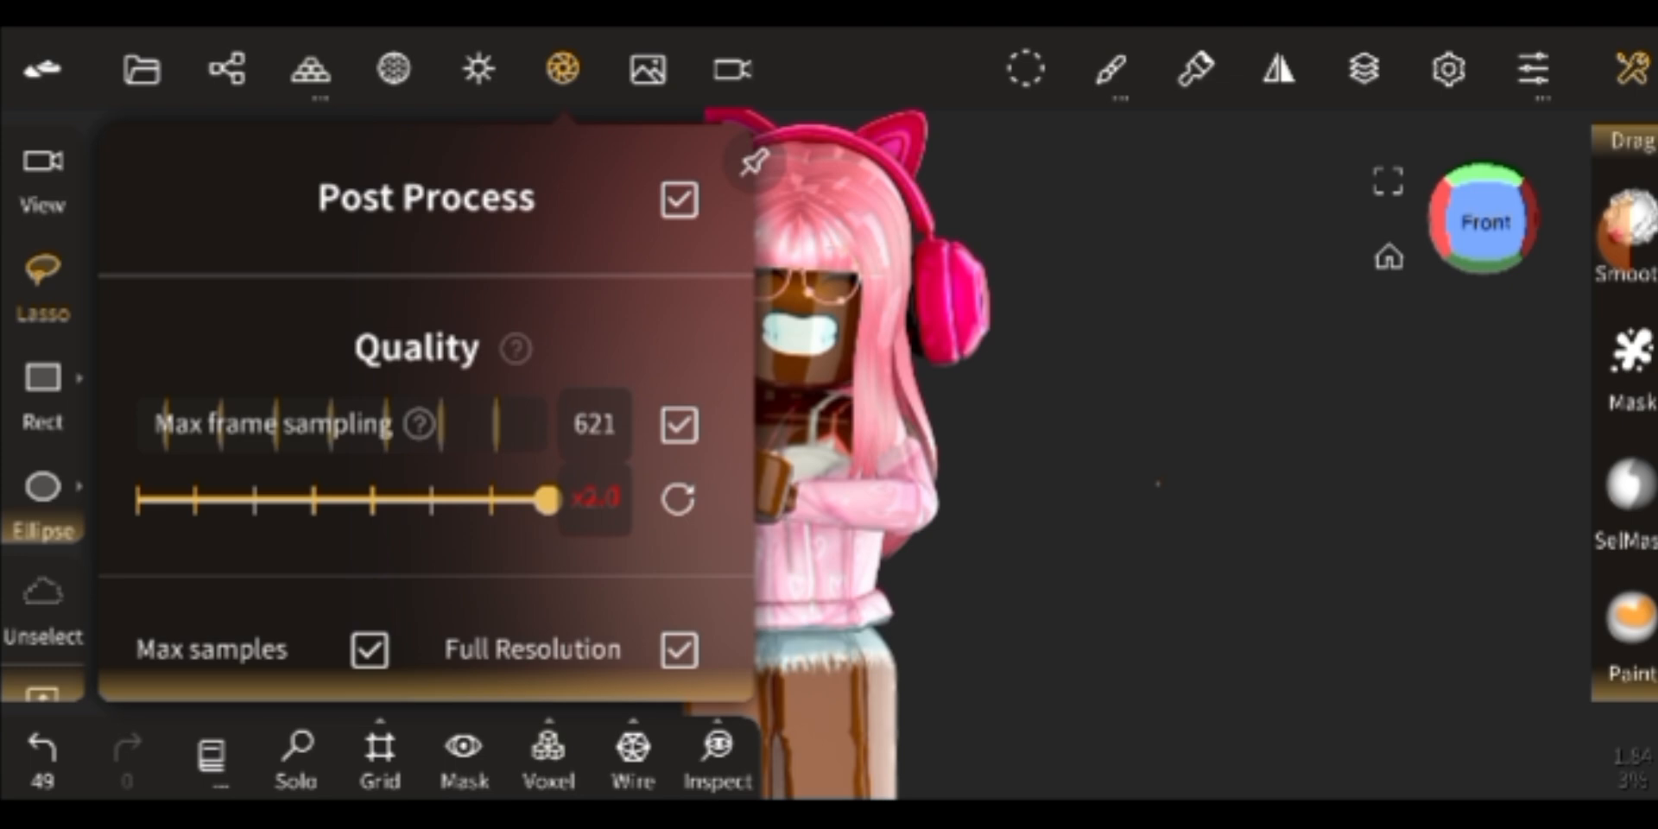
left_click(563, 70)
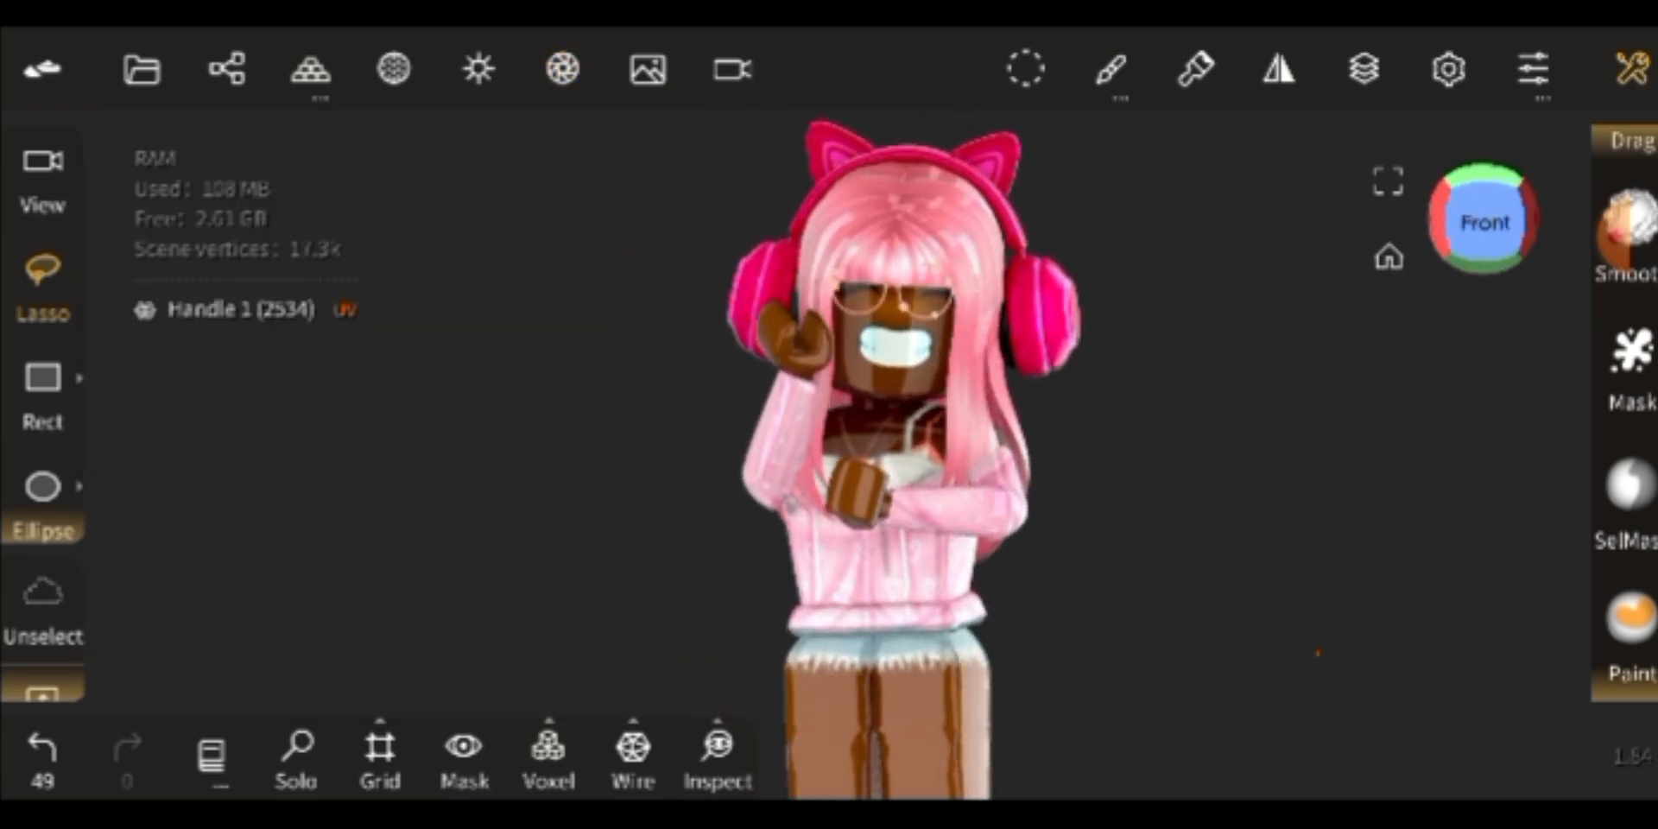
- Tune ambient occlusion to a subtle strength and bring up the file import options
left_click(562, 69)
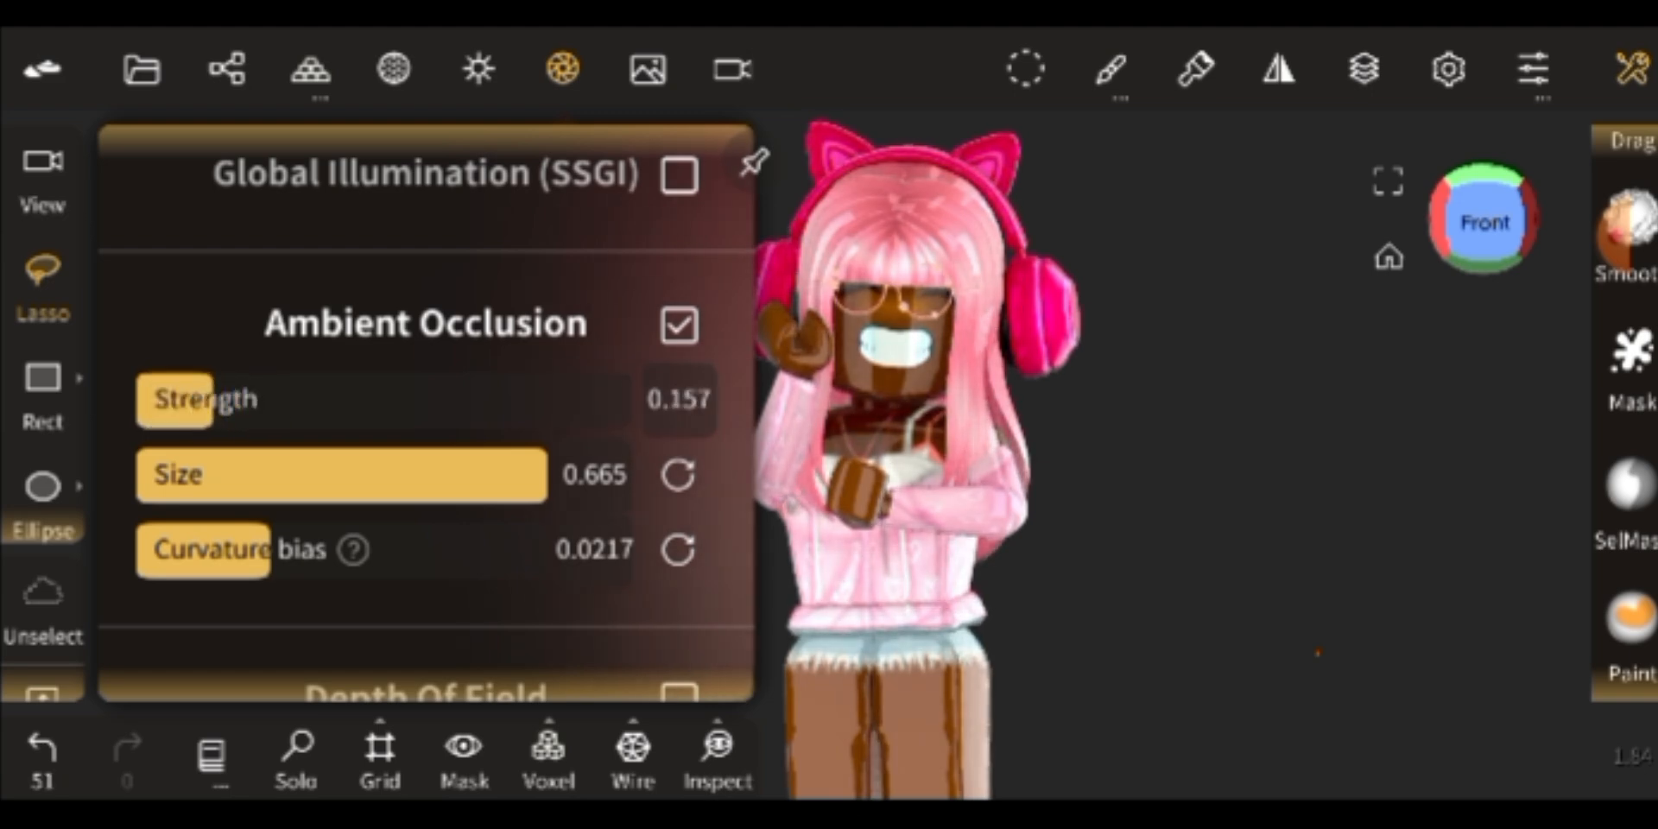
left_click_drag(212, 550, 254, 550)
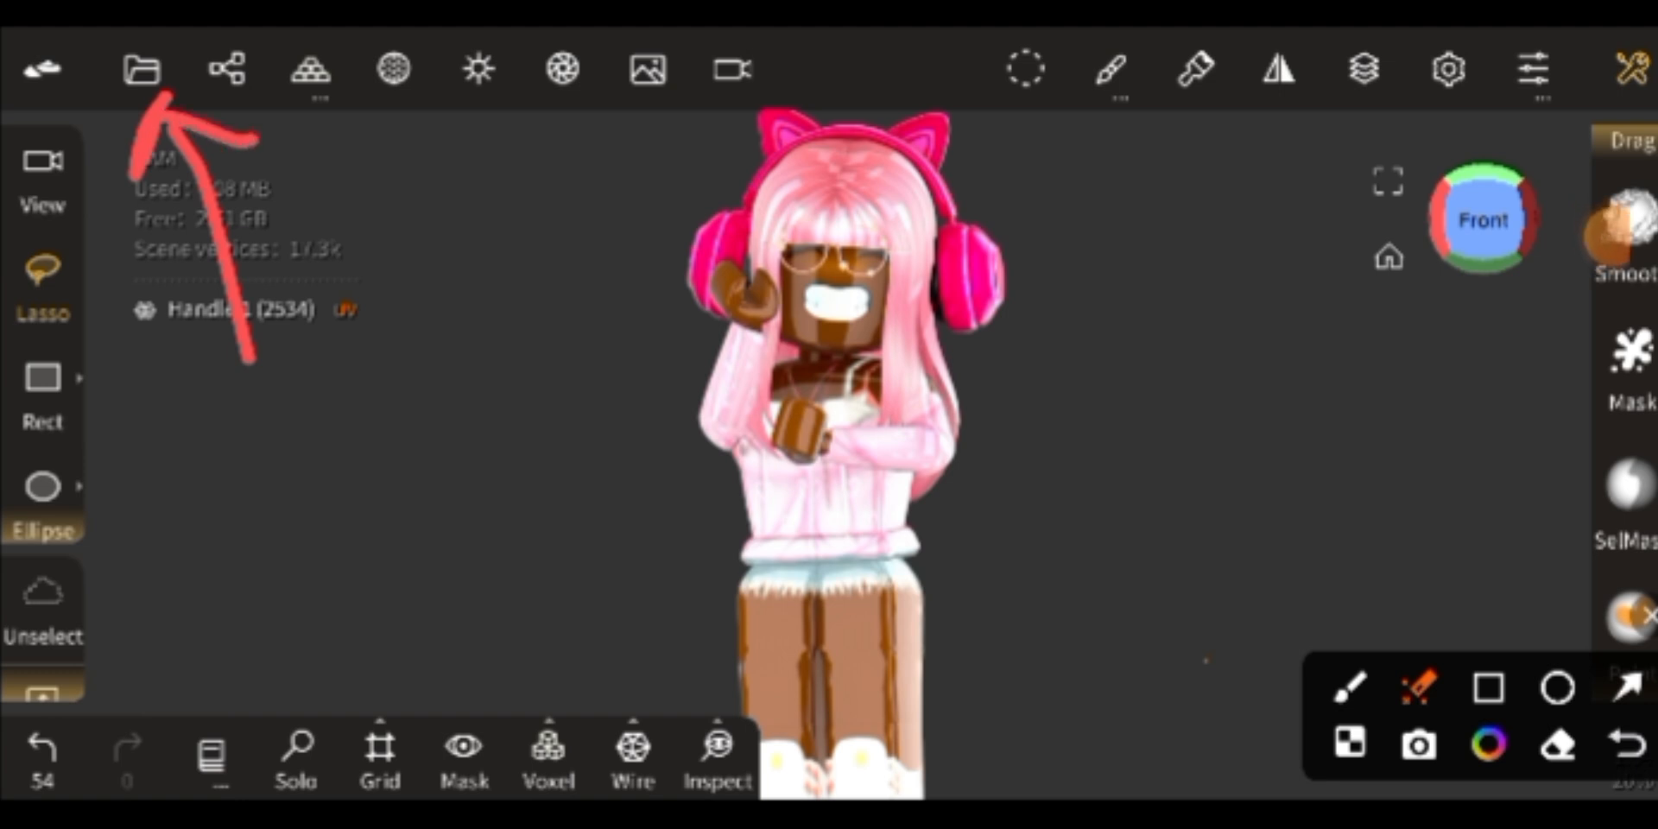
left_click(142, 69)
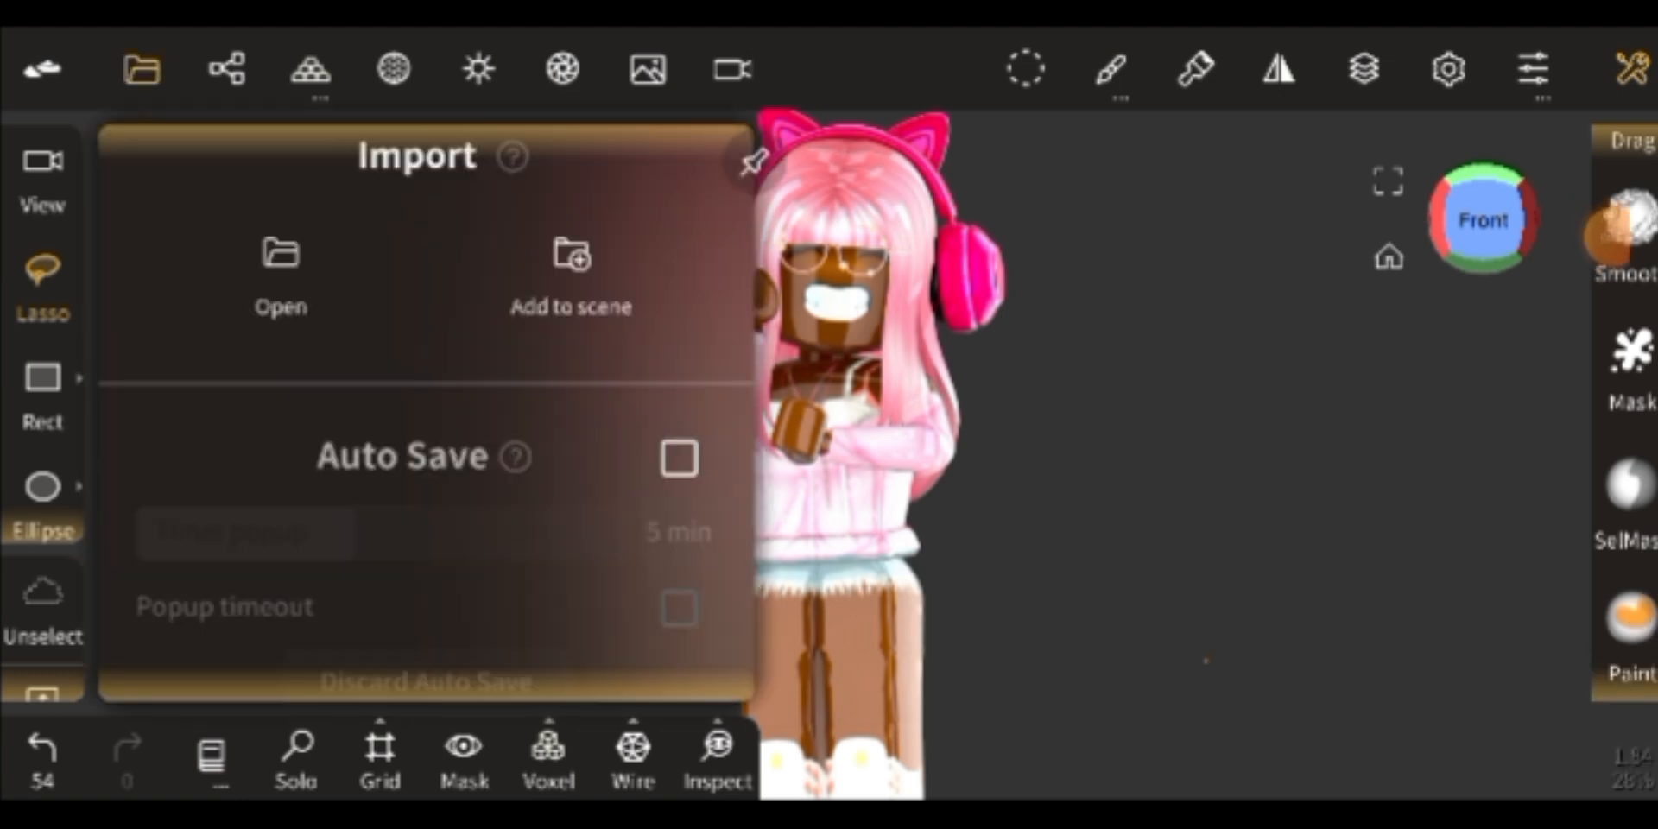